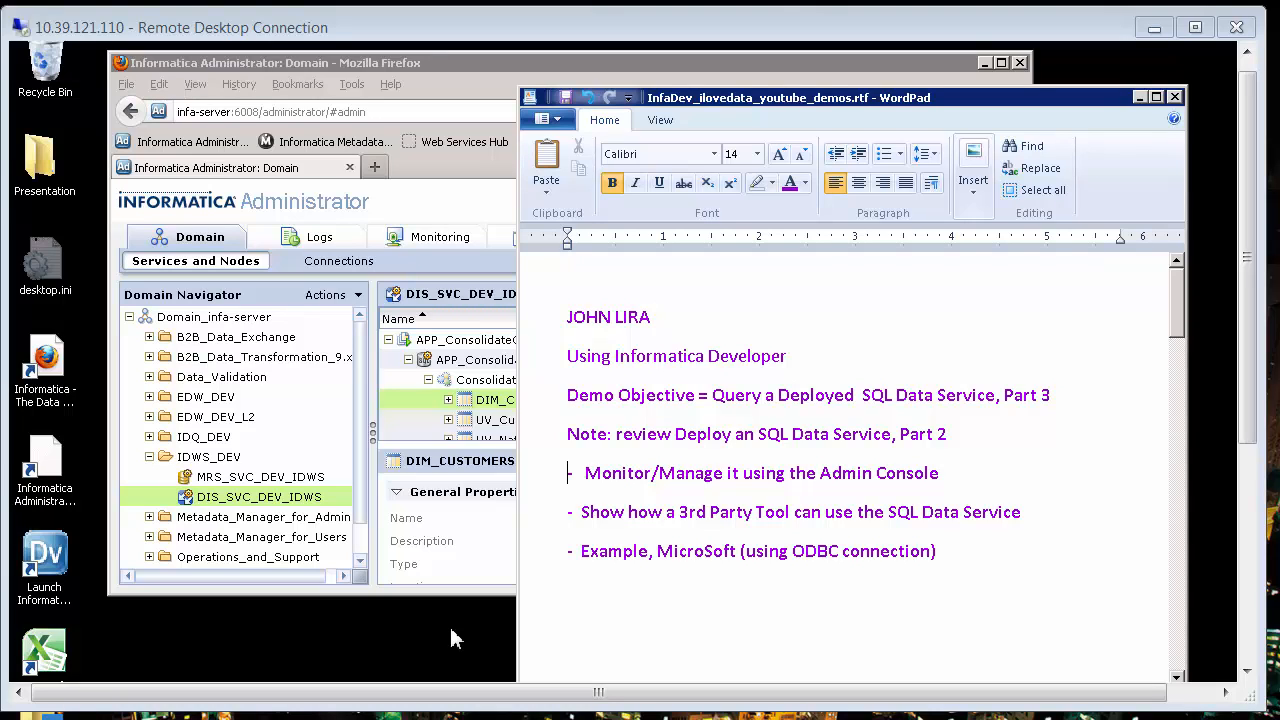
mouse_move(705, 585)
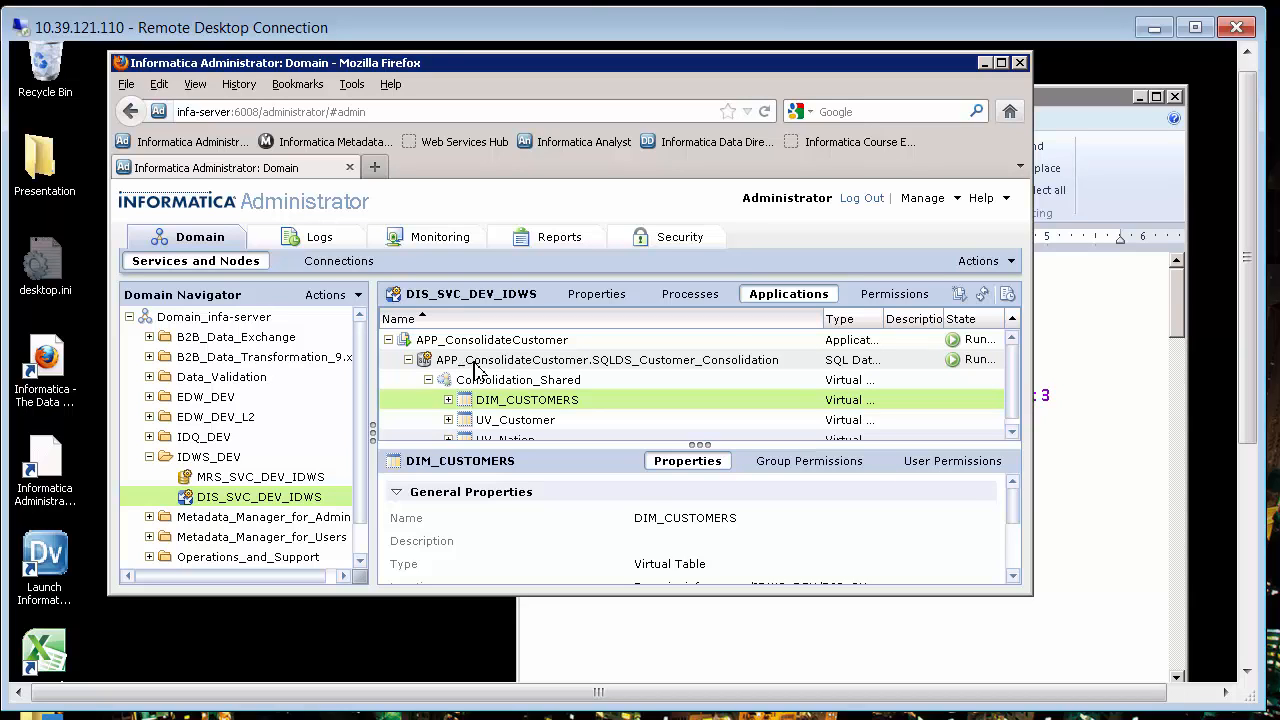
mouse_move(728, 365)
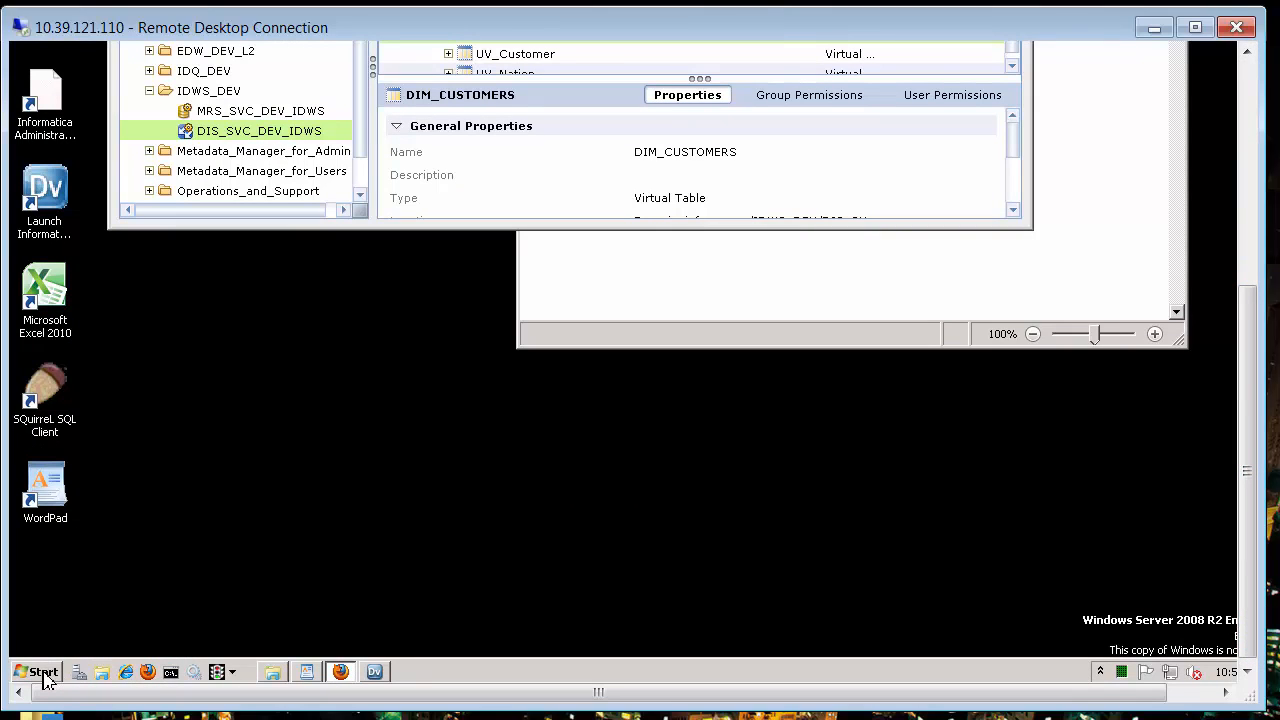
Step: Open the Administrative Tools folder through Start and Control Panel
left_click(40, 671)
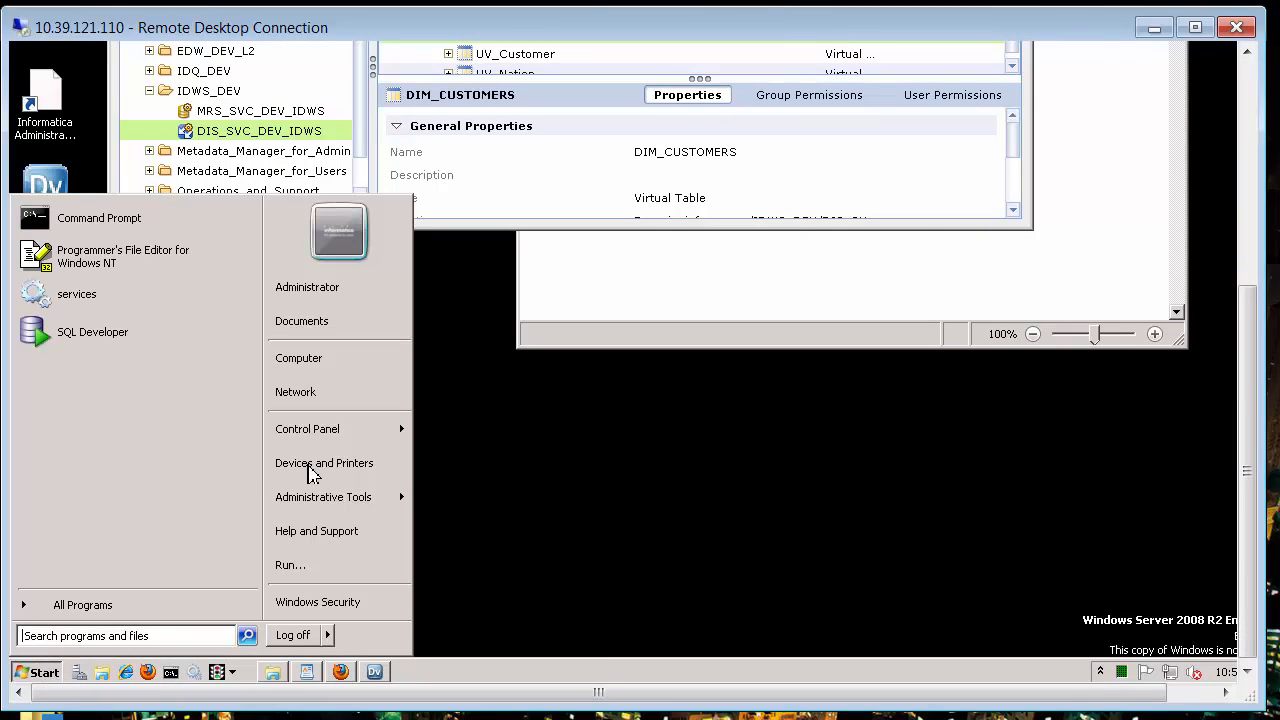
left_click(307, 428)
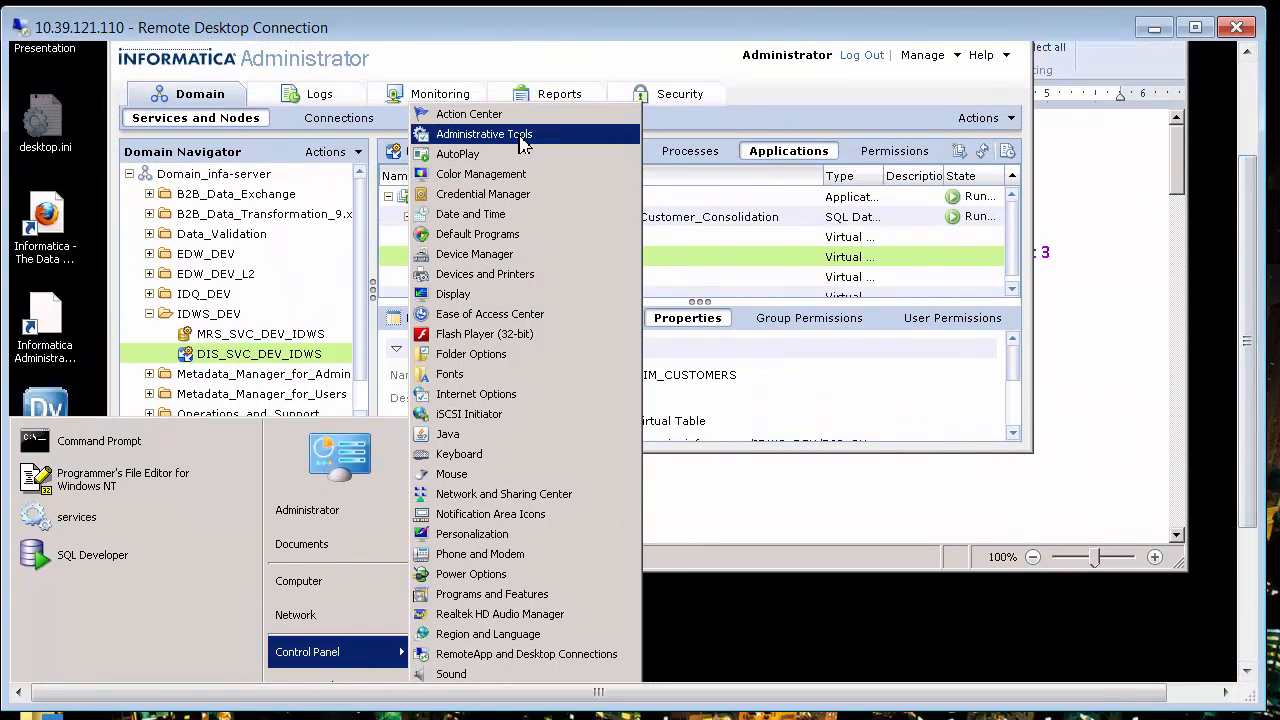
left_click(484, 134)
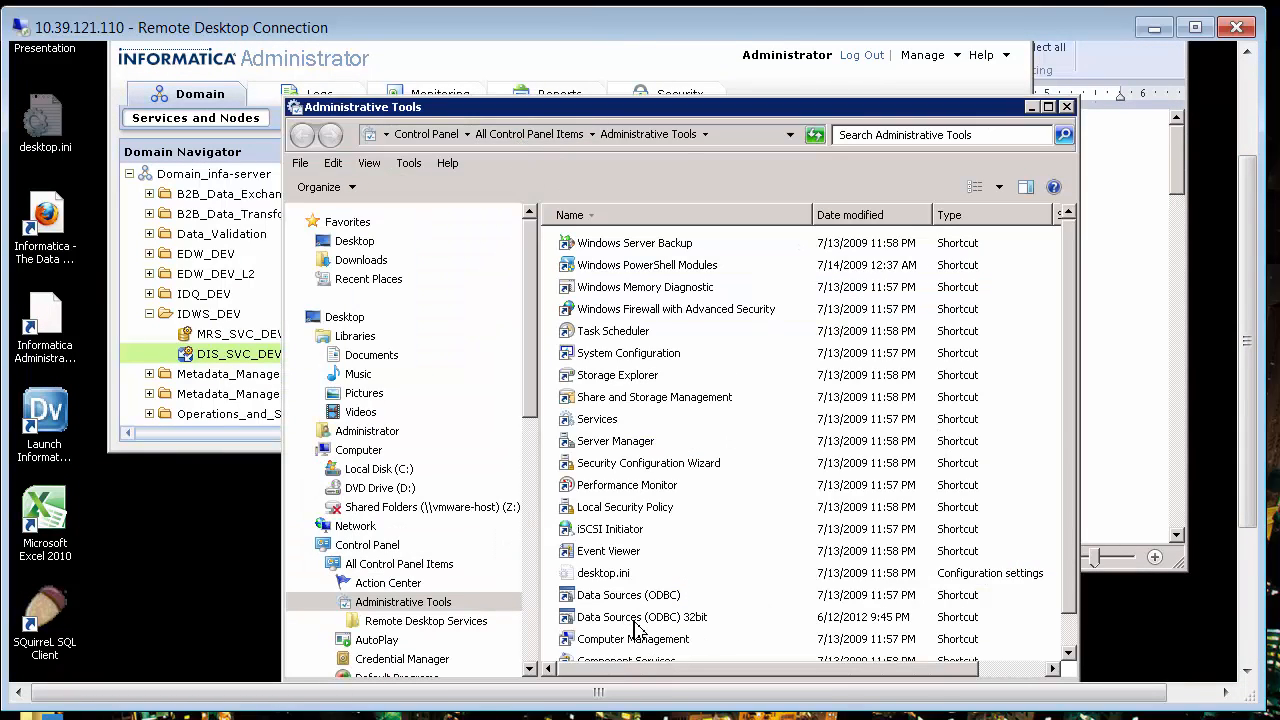
Step: Show the 32-bit ODBC System DSN list, cancel adding, and select odbc_consolidate
double_click(641, 617)
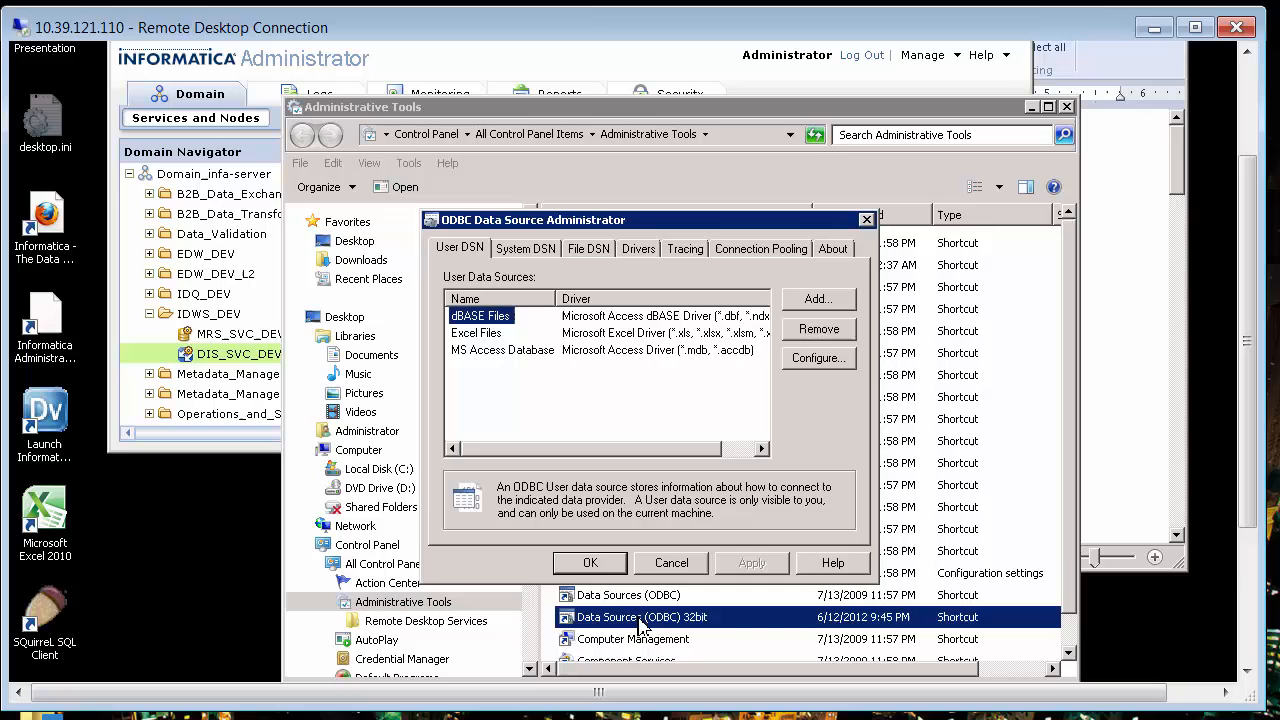
mouse_move(545, 278)
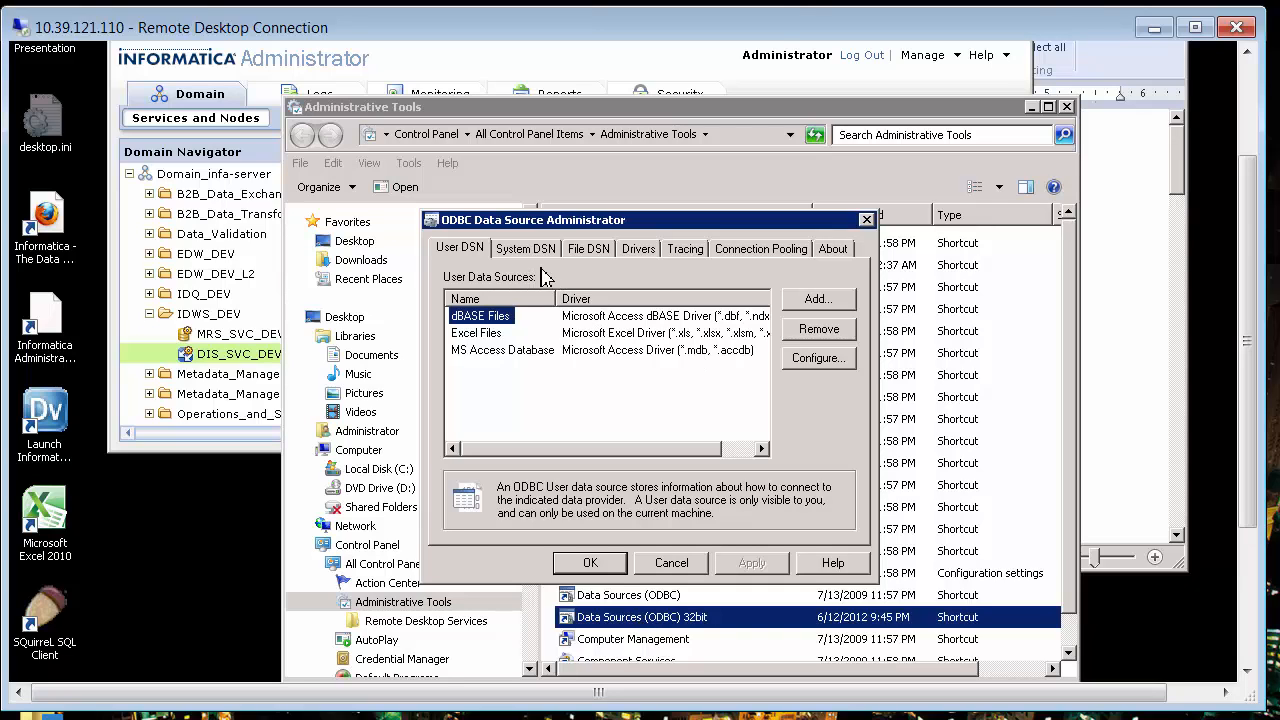
mouse_move(540, 265)
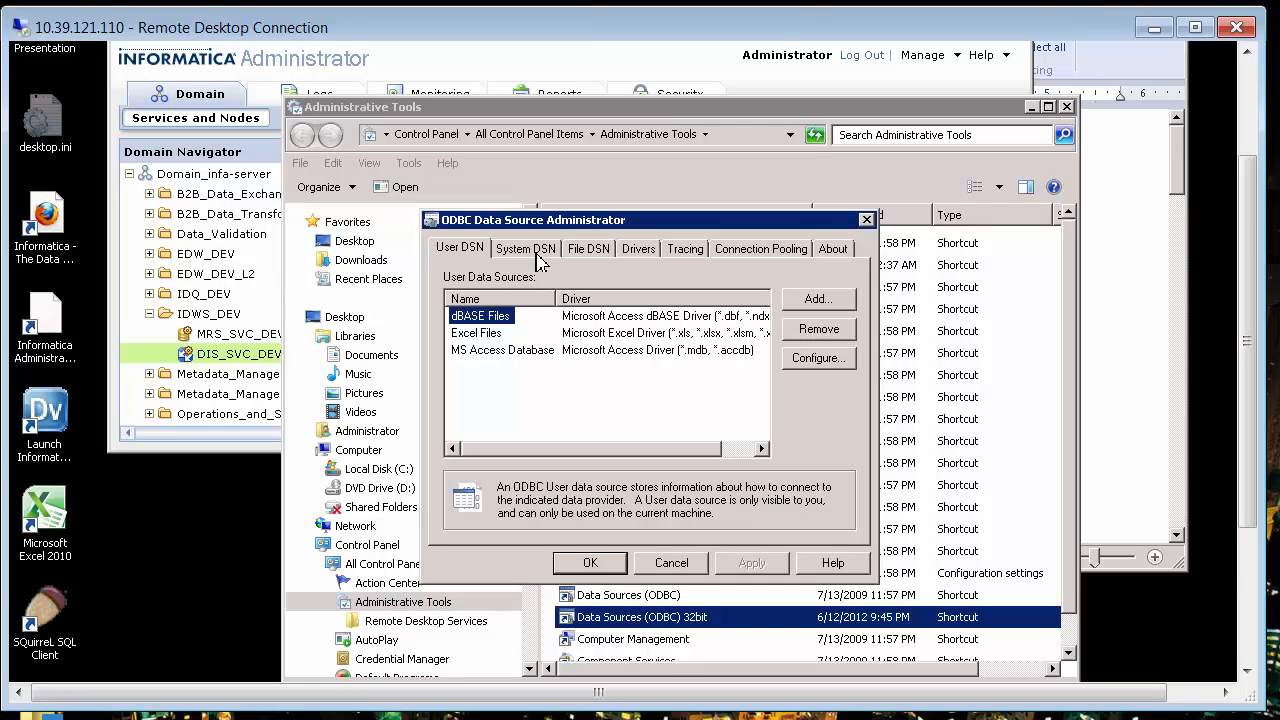
left_click(525, 248)
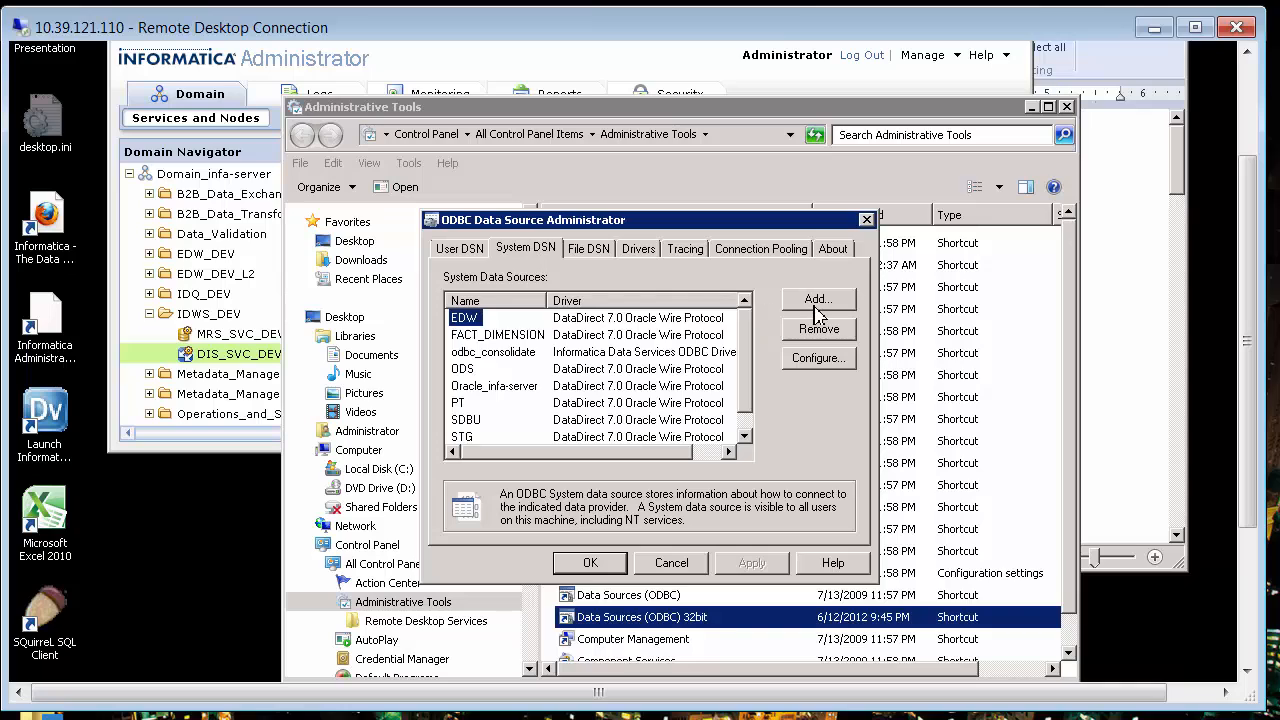
left_click(817, 299)
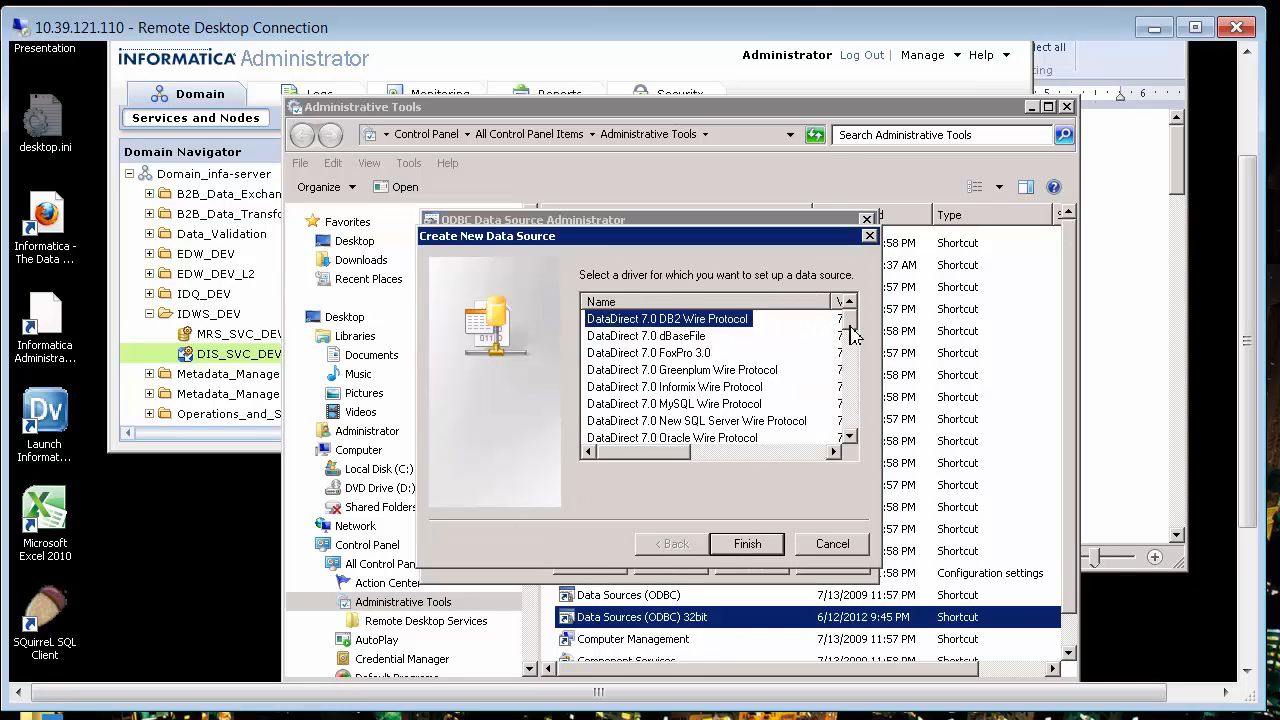
mouse_move(852, 337)
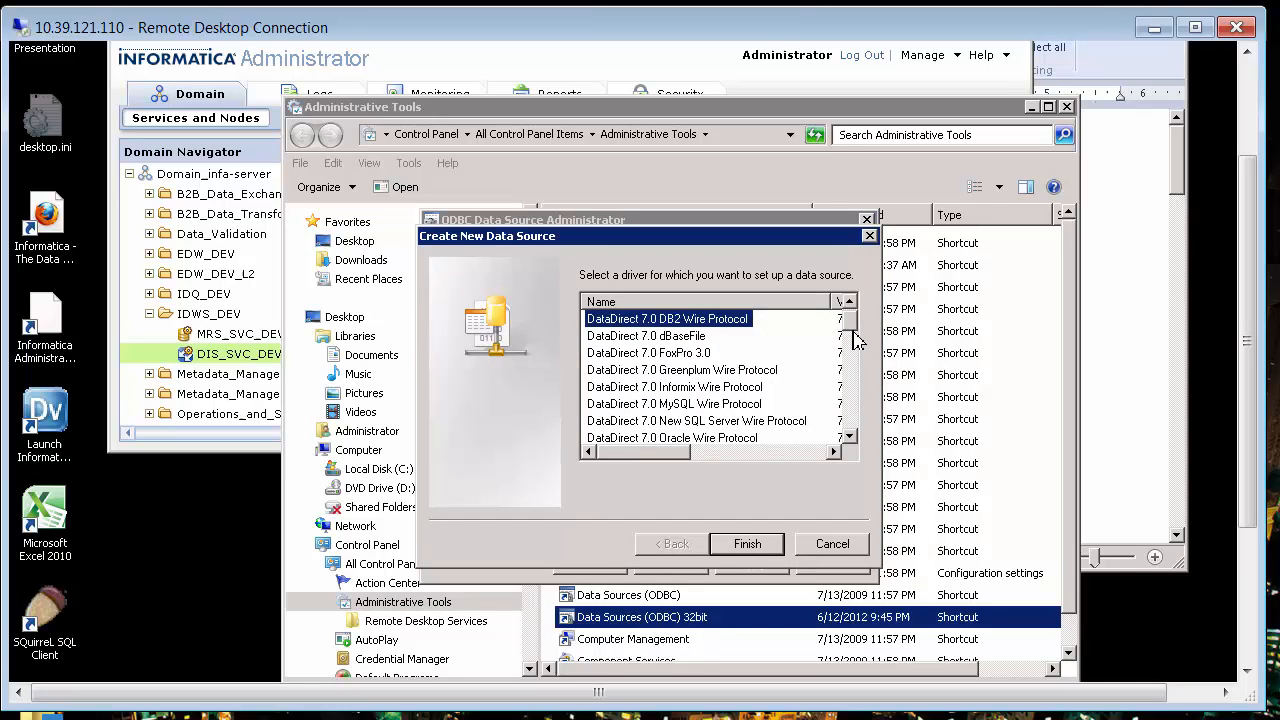
scroll("down", 3)
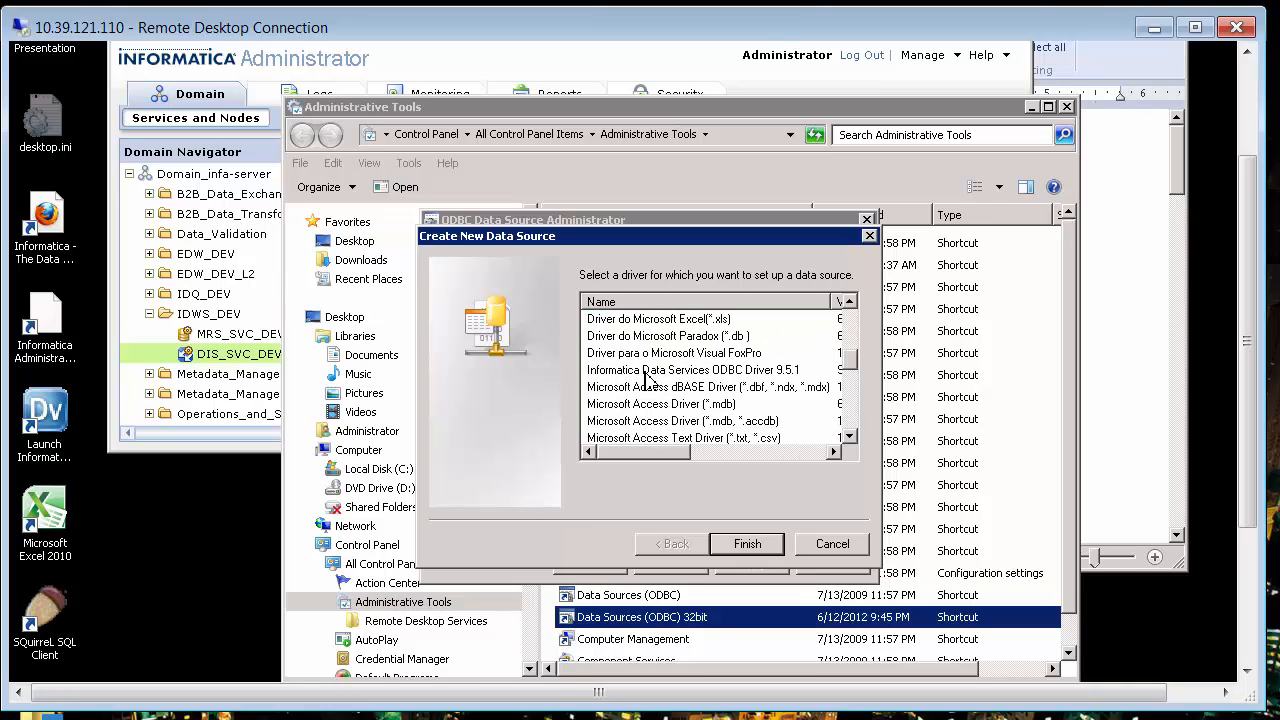
mouse_move(728, 388)
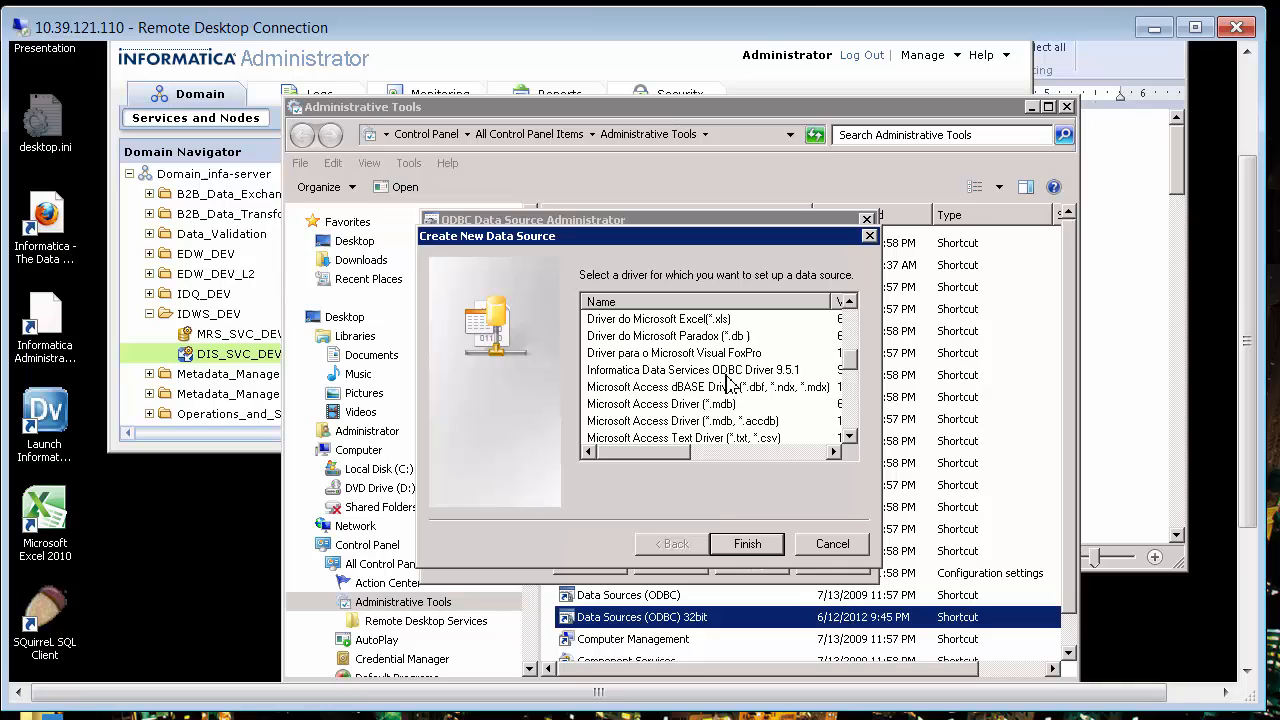
left_click(831, 543)
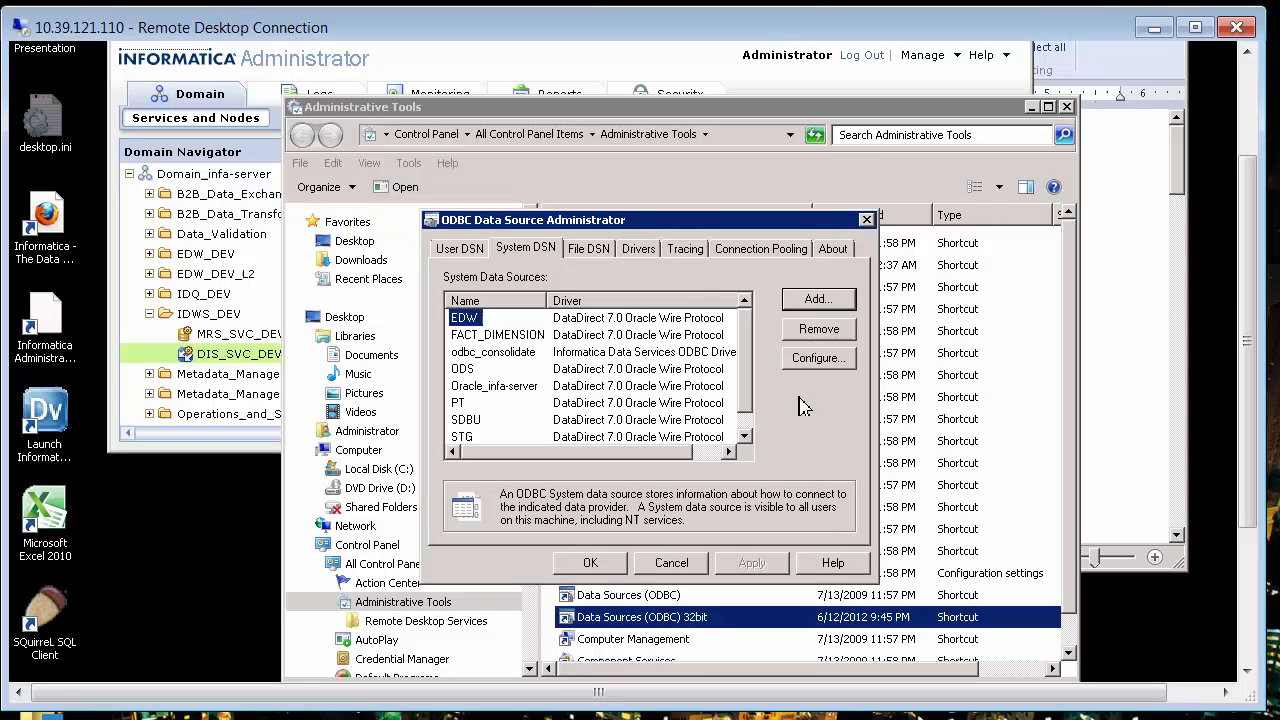
left_click(493, 351)
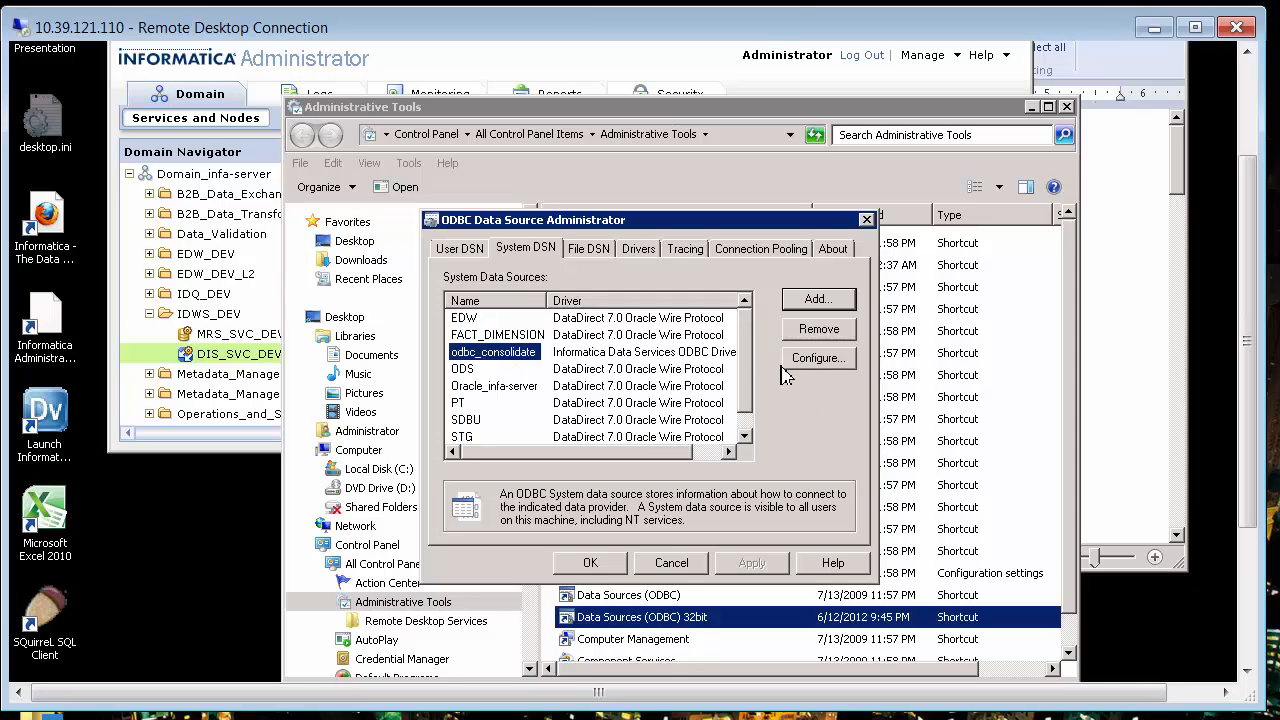
Step: Configure odbc_consolidate with the password and confirm a successful Test Connection
left_click(817, 358)
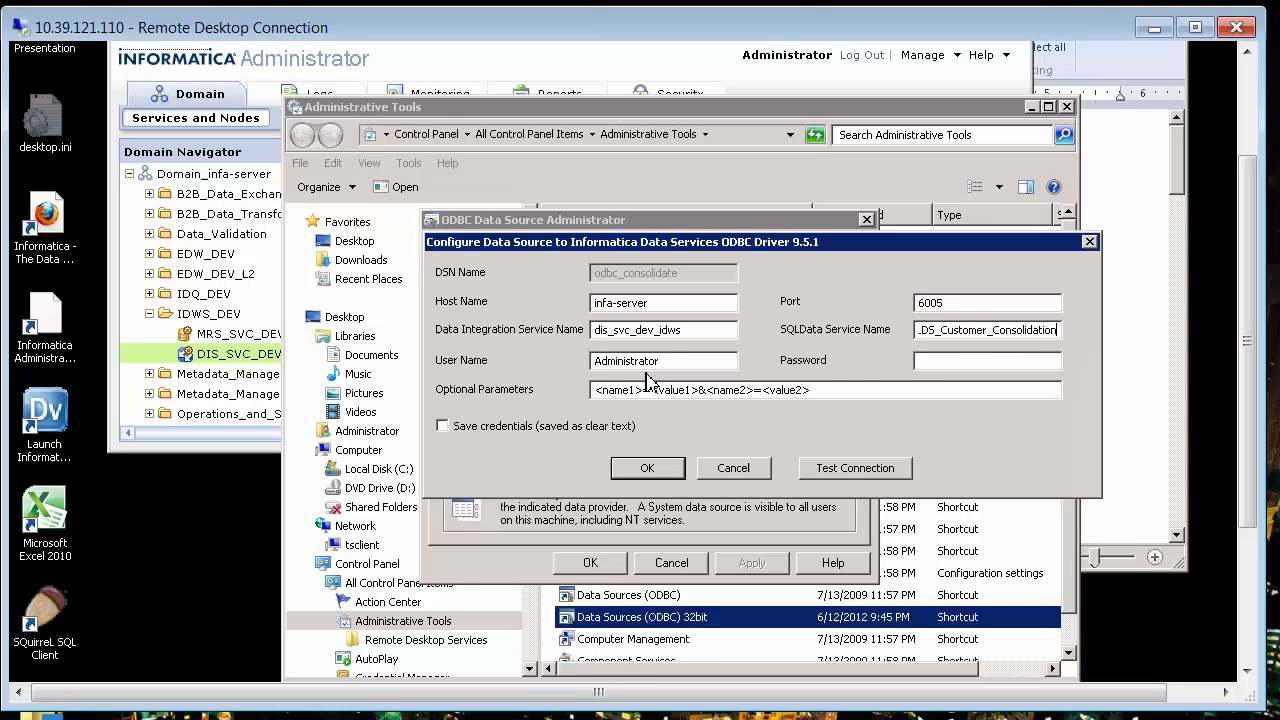
left_click(985, 360)
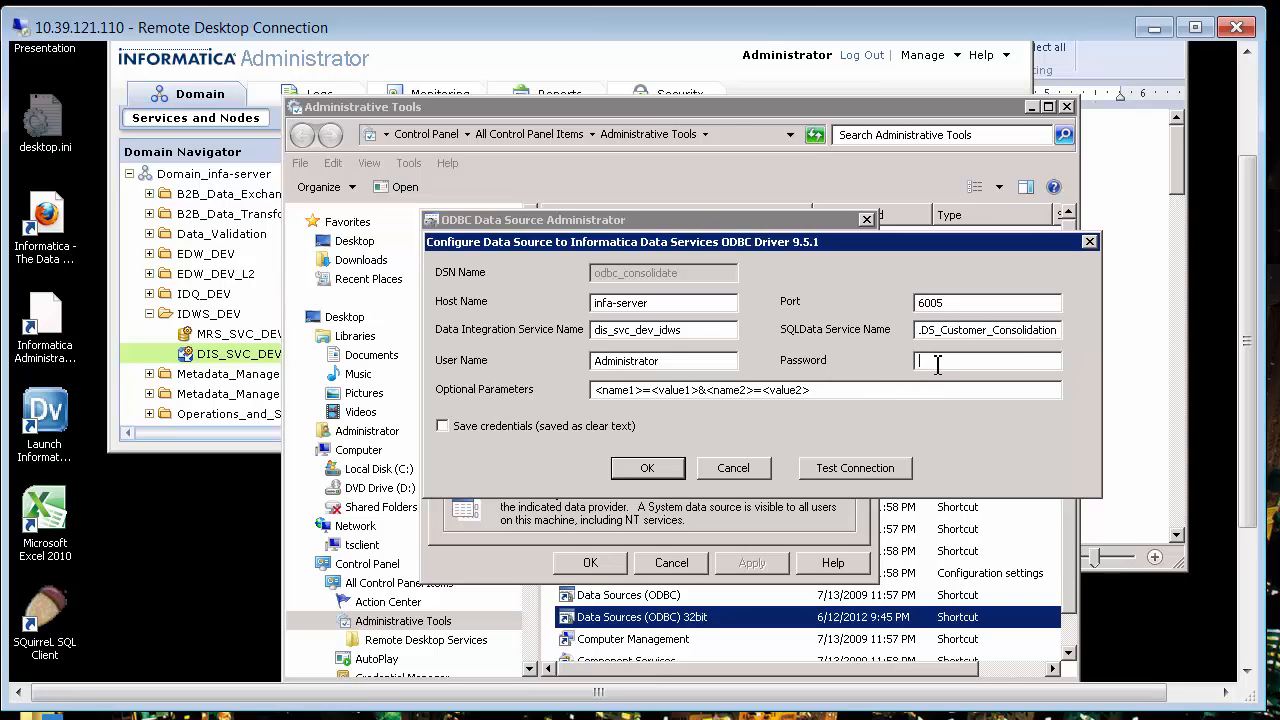
type("password")
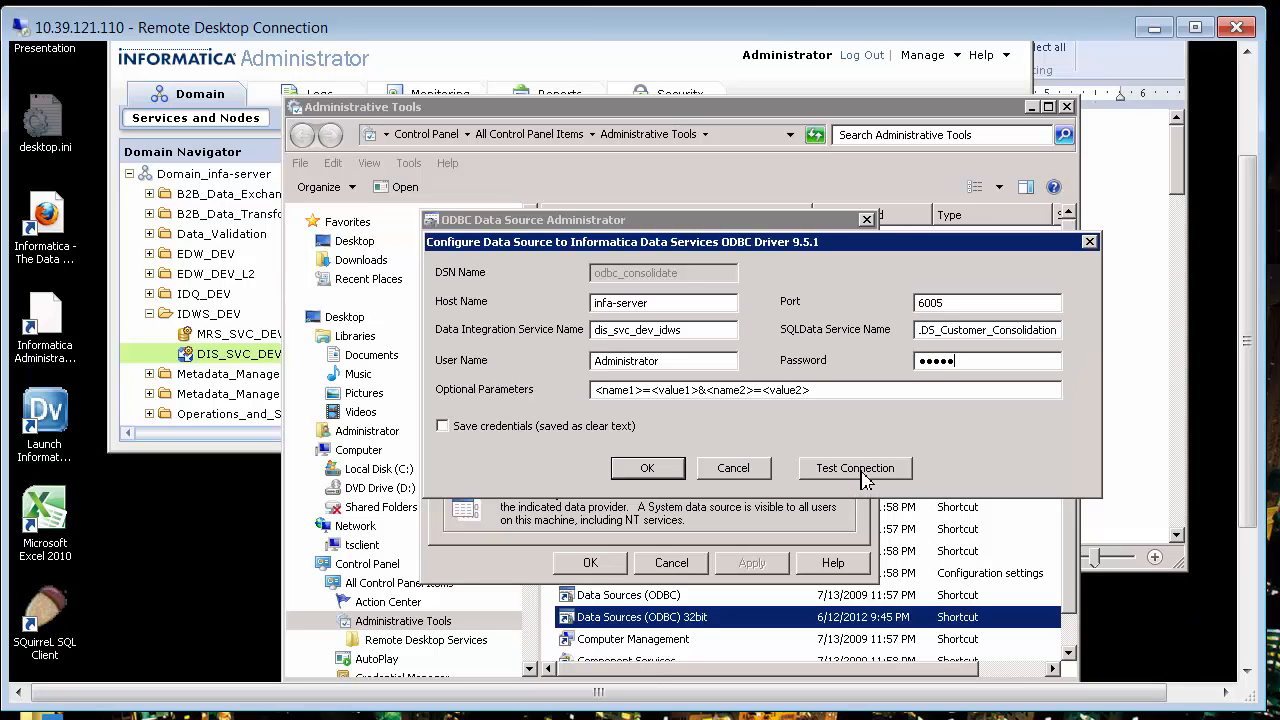
left_click(855, 468)
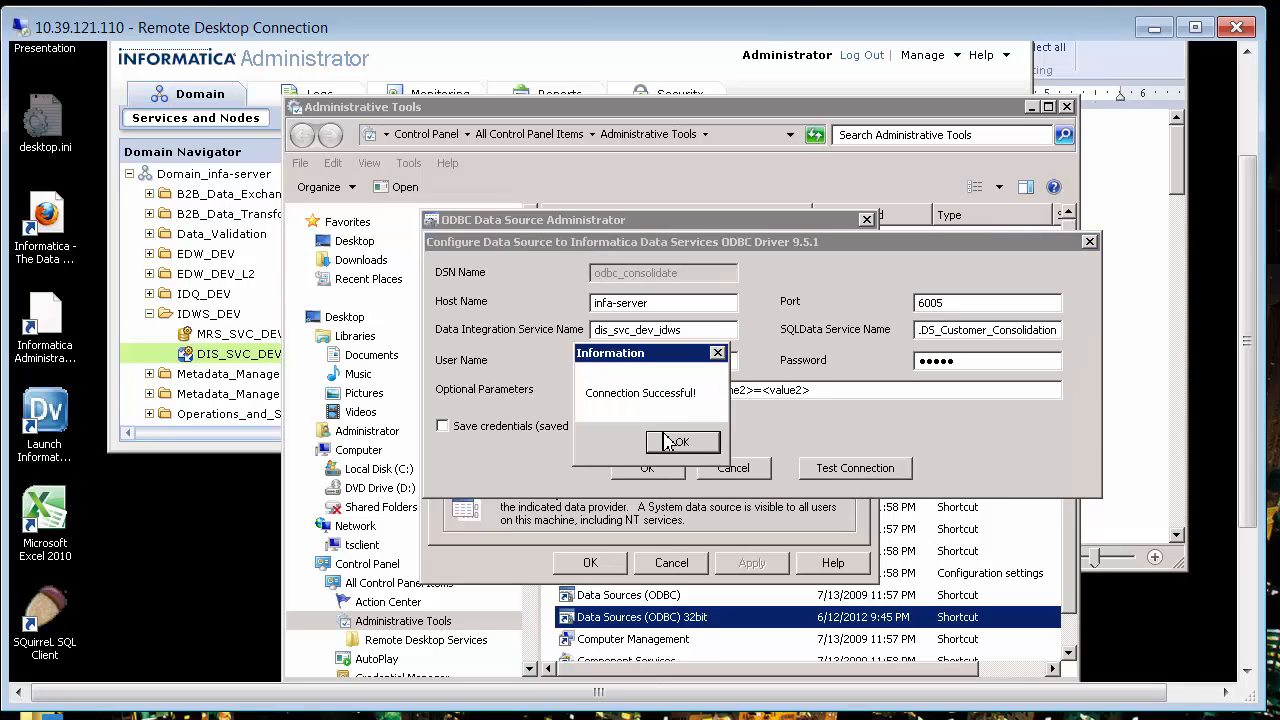
left_click(682, 442)
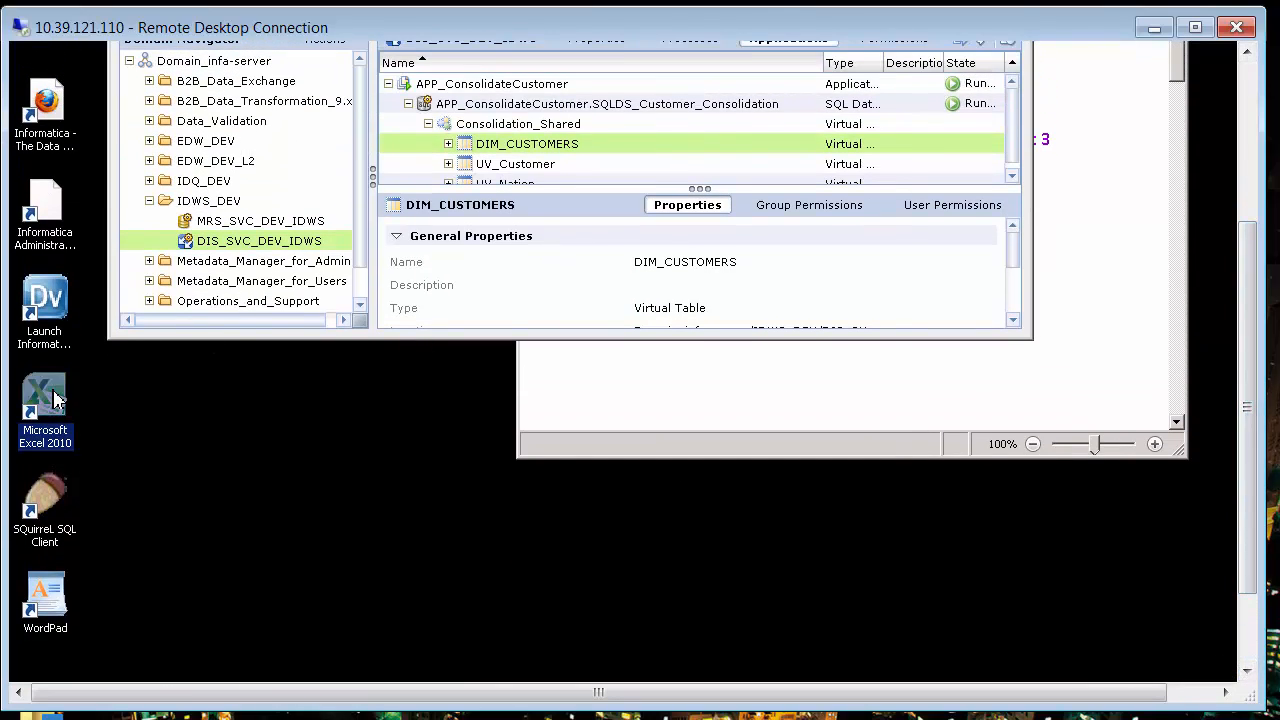
Step: Launch Excel 2010 from the desktop shortcut and cancel the Office Activation Wizard
double_click(44, 400)
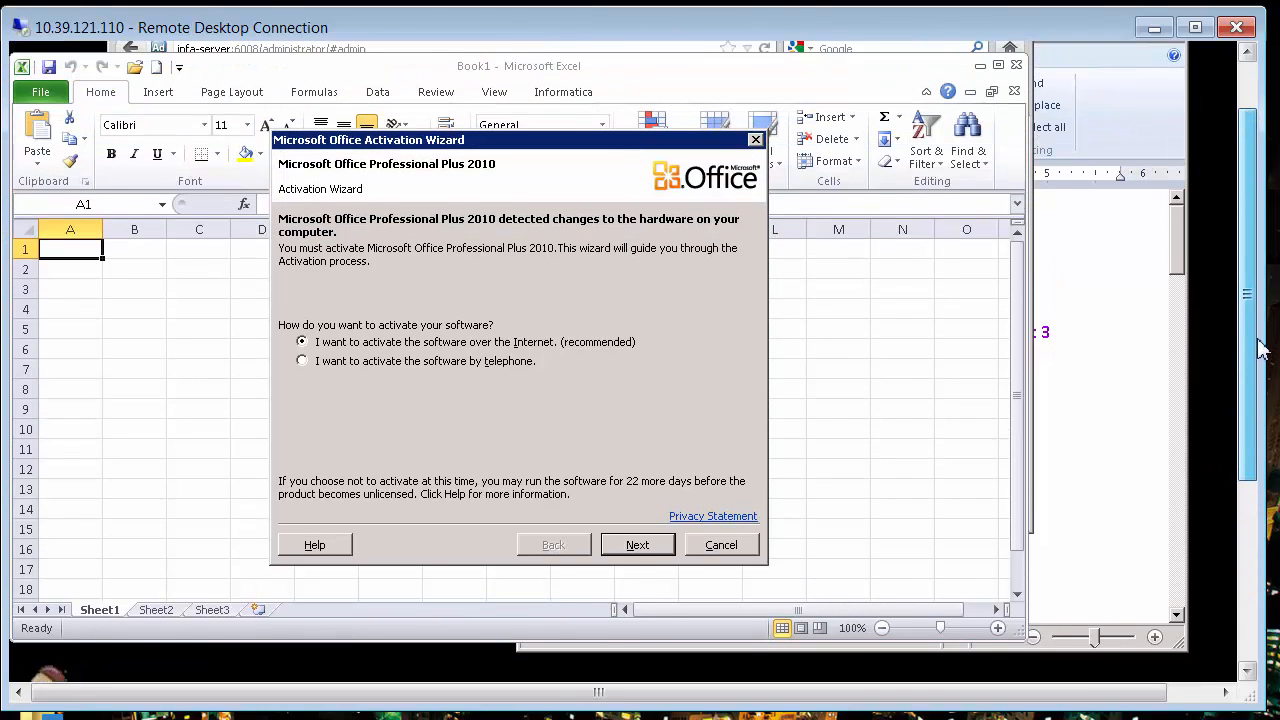
left_click(721, 545)
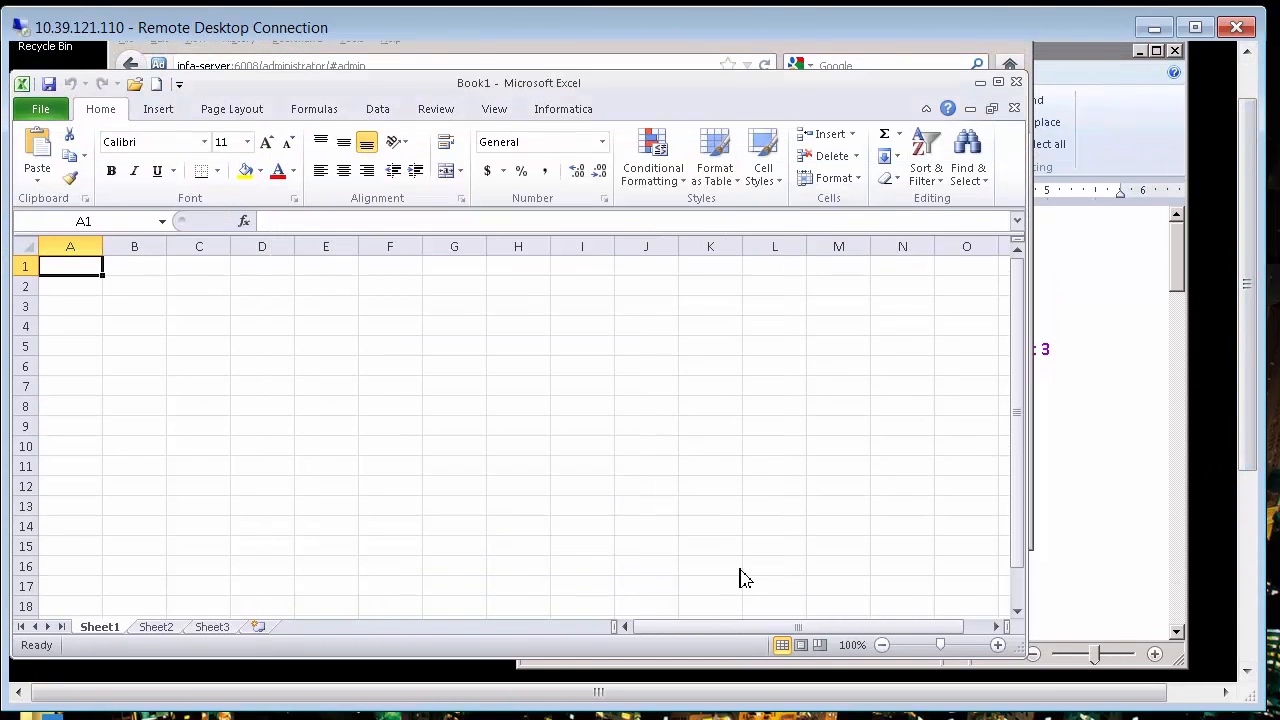
mouse_move(383, 125)
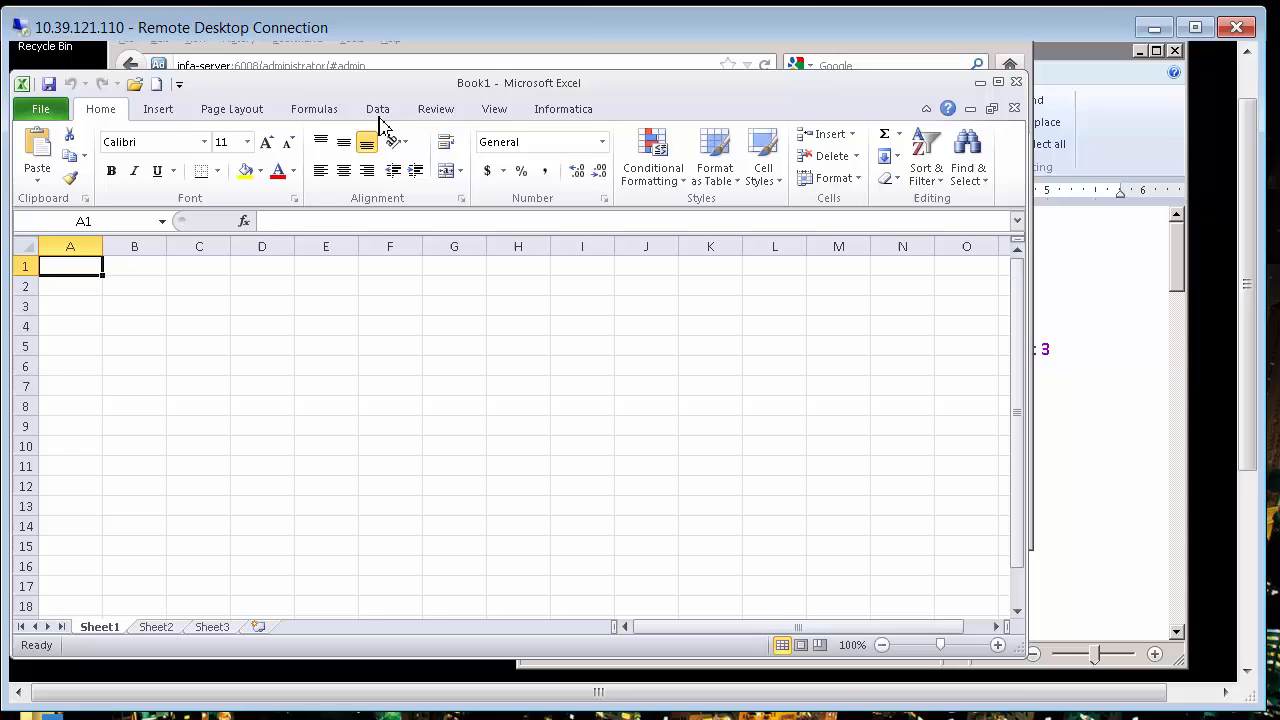
Step: Start a Microsoft Query data import using the odbc_consolidate data source
left_click(377, 108)
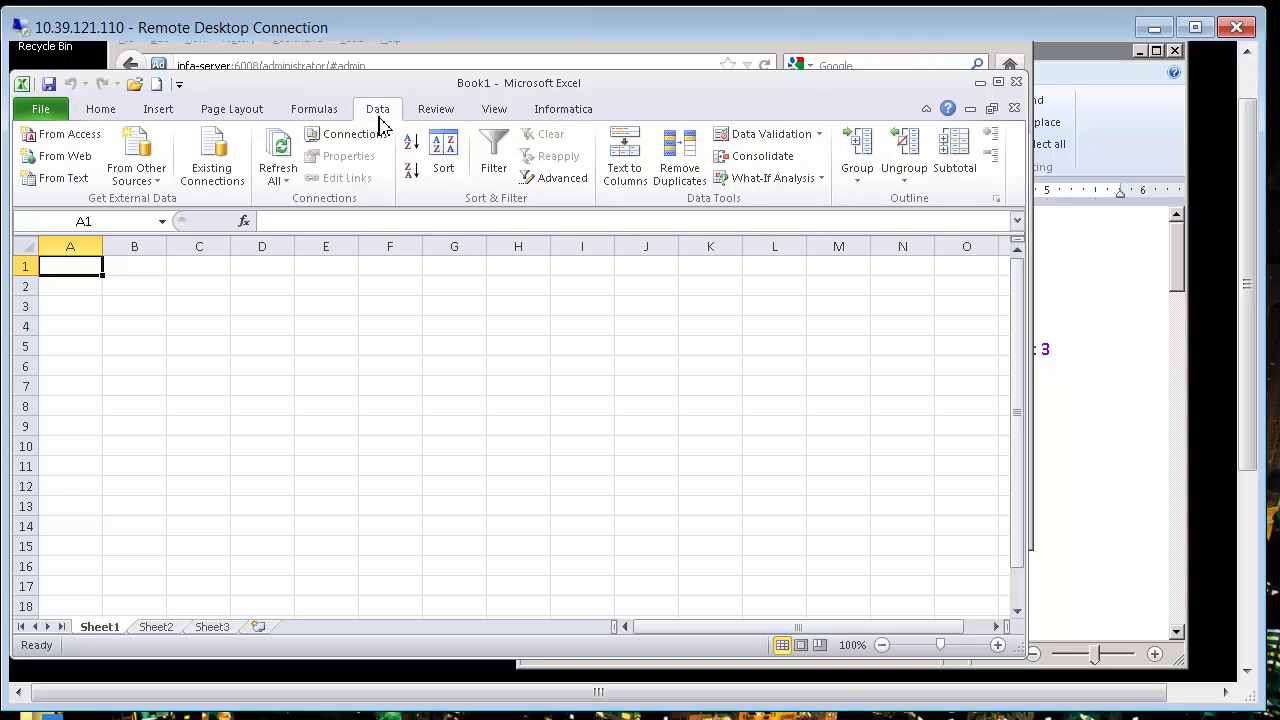
mouse_move(137, 160)
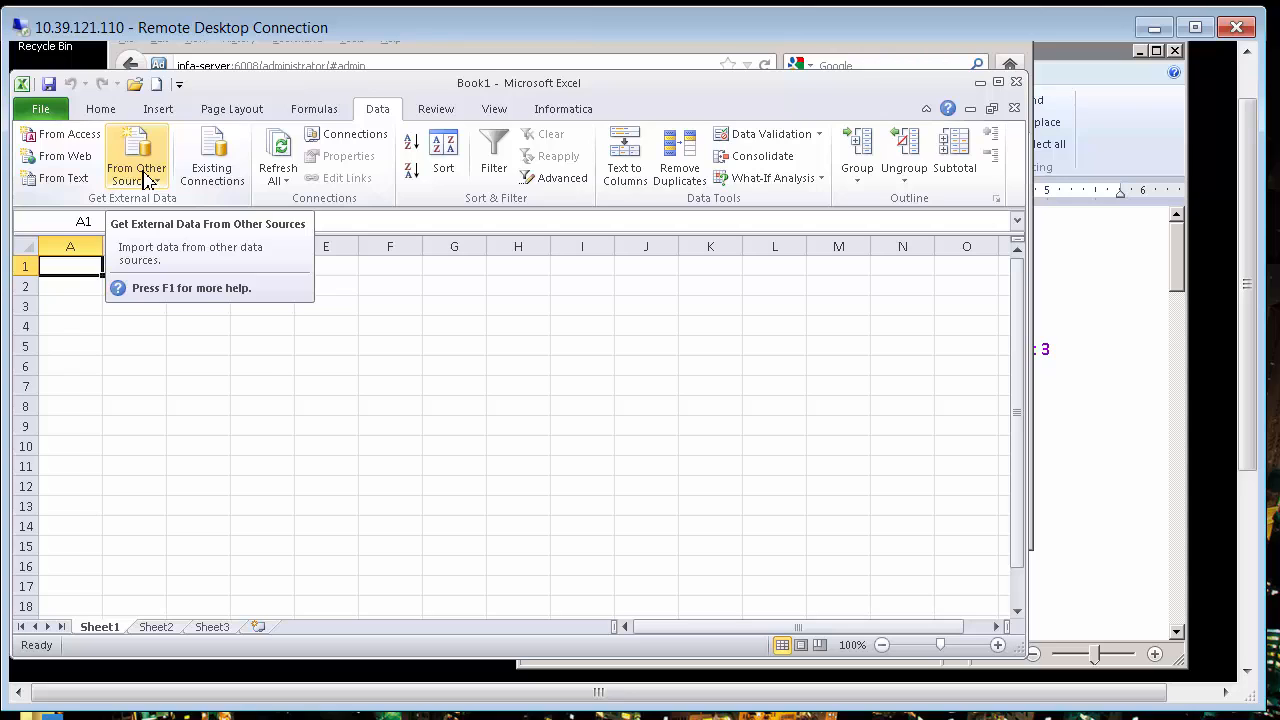
left_click(137, 155)
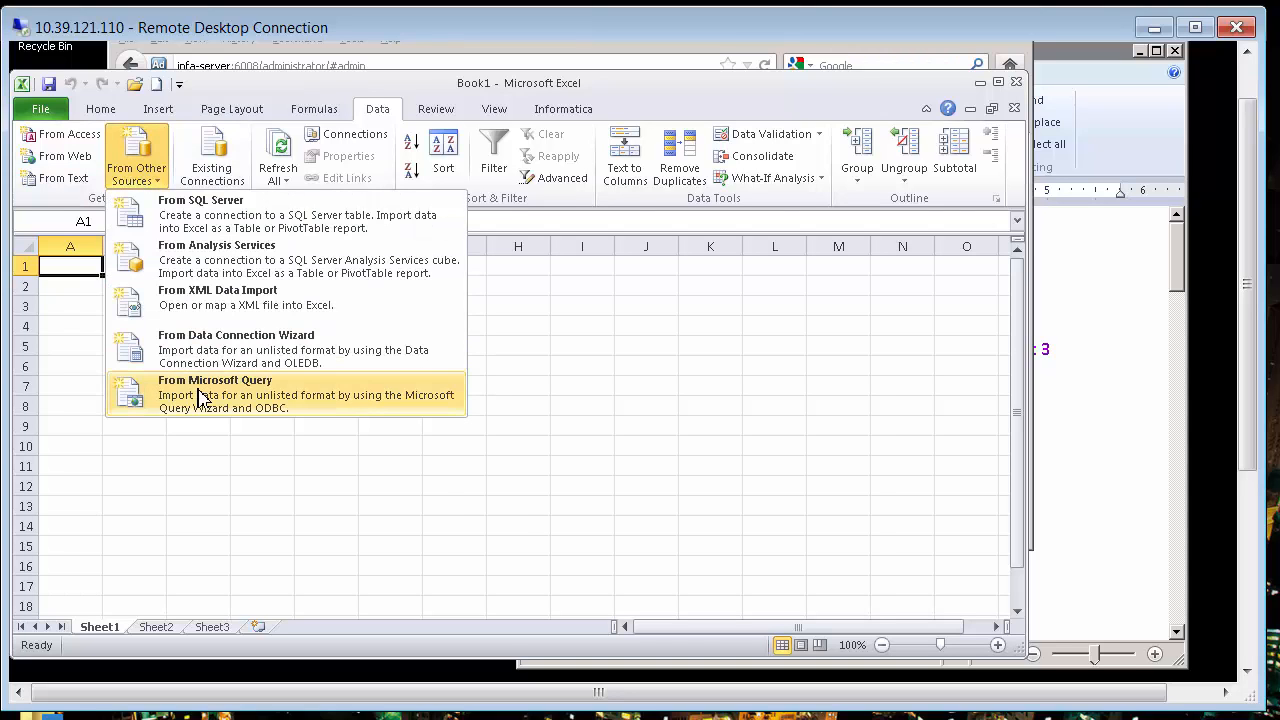
left_click(215, 393)
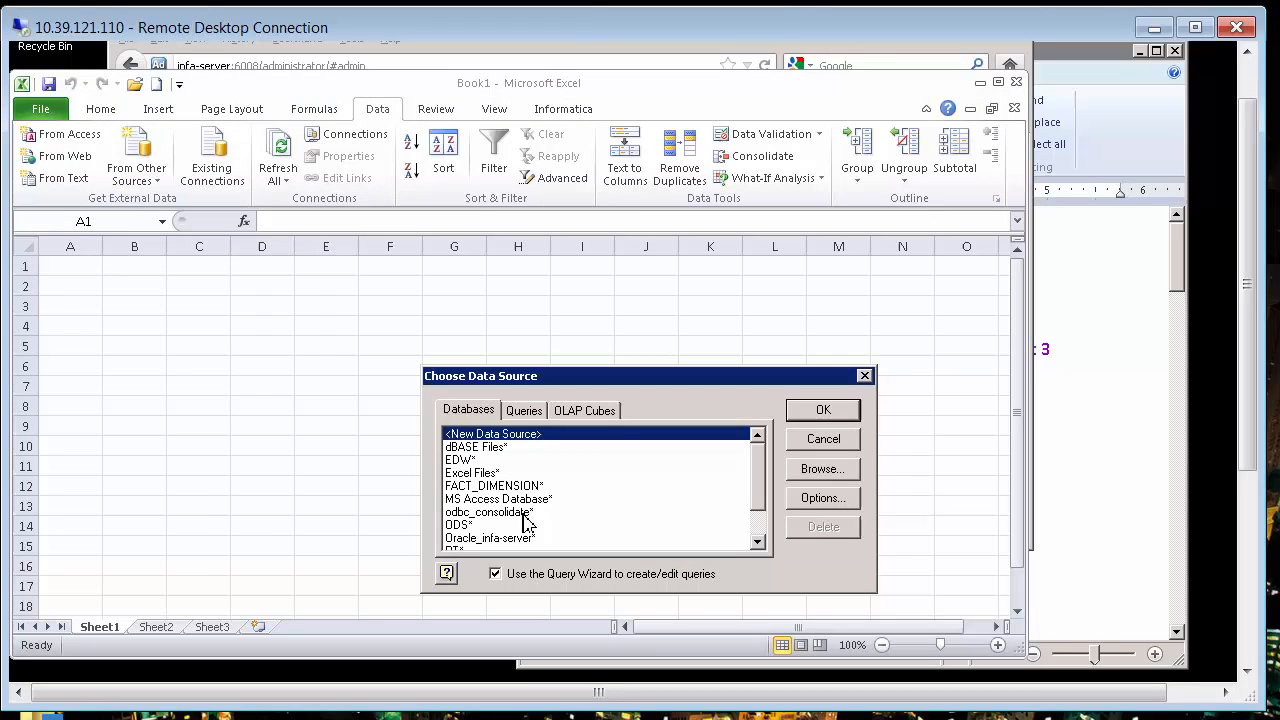
left_click(489, 511)
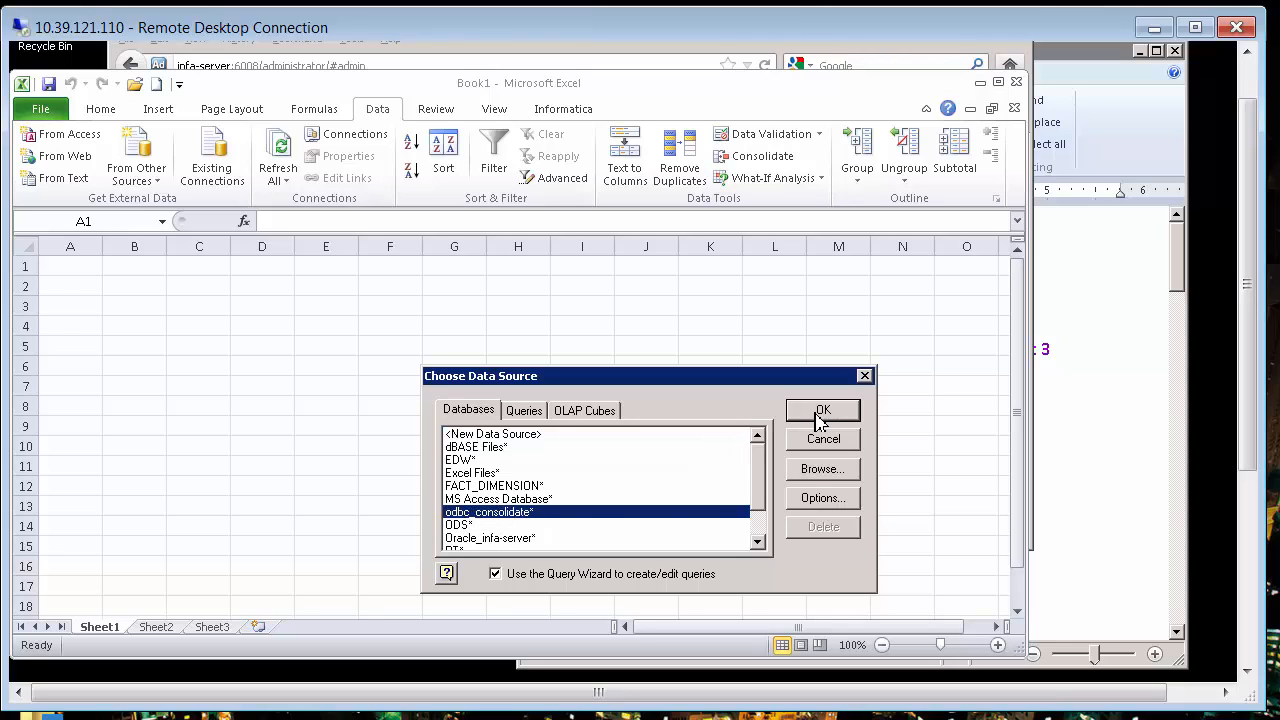
left_click(822, 410)
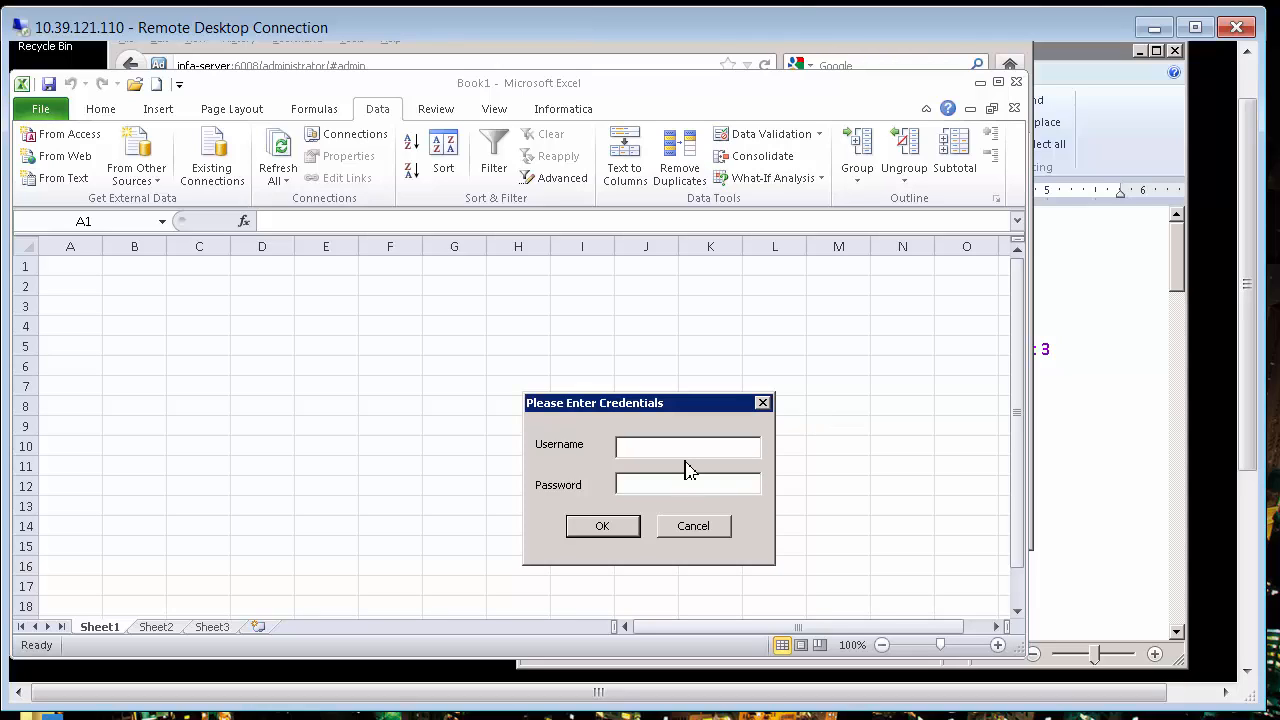
Step: Sign in with the Administrator credentials and select the DIM_CUSTOMERS table
type("Administrat")
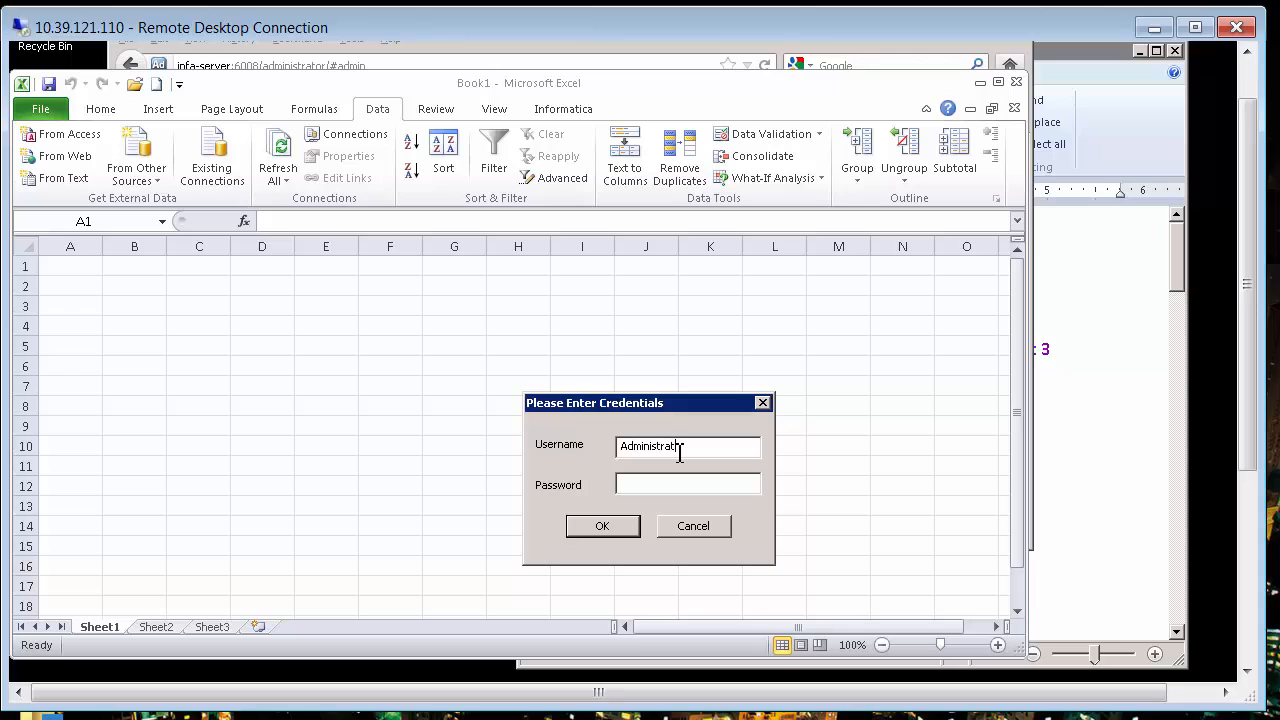
type("***")
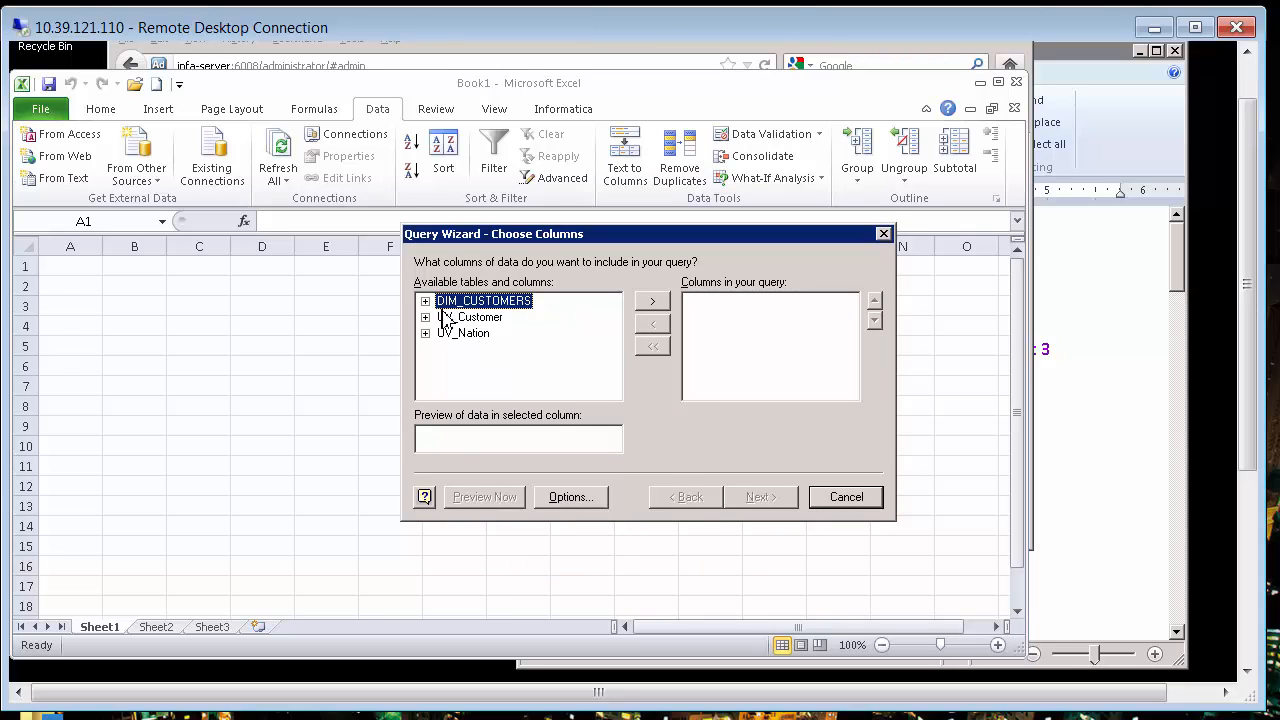
left_click(425, 300)
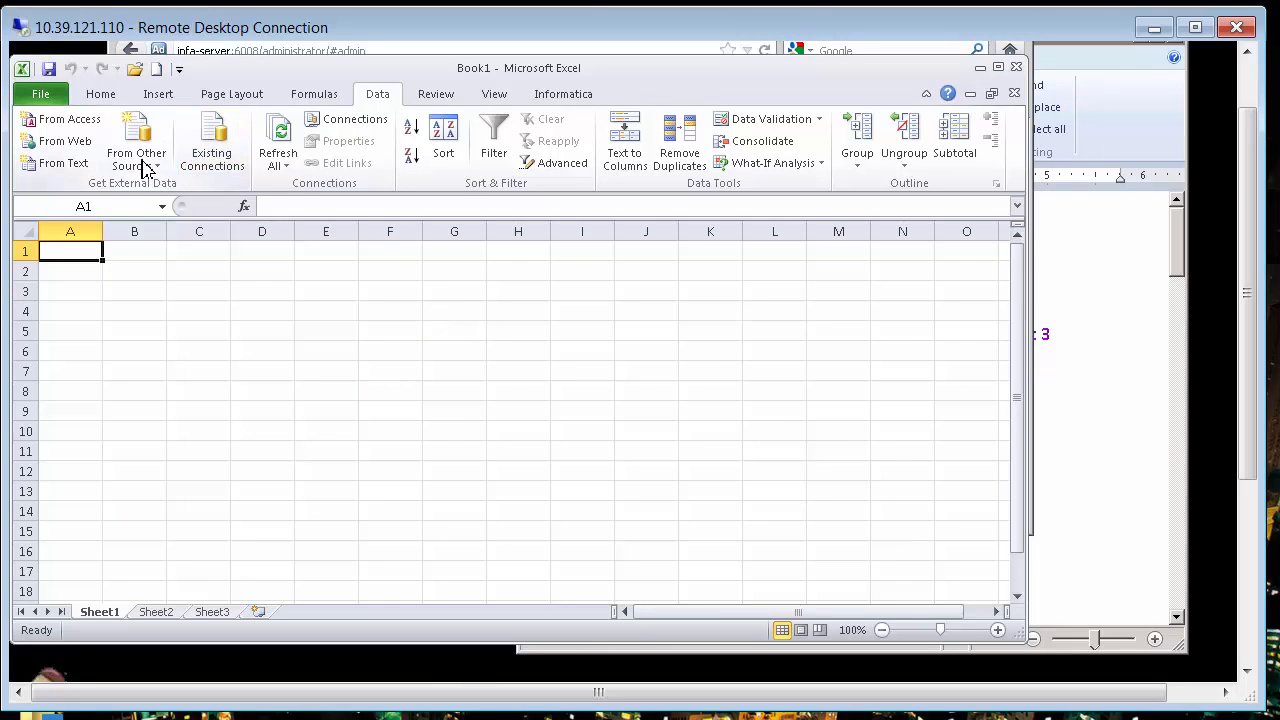
Step: Retry a Microsoft Query import and dismiss the query-busy warning
left_click(137, 140)
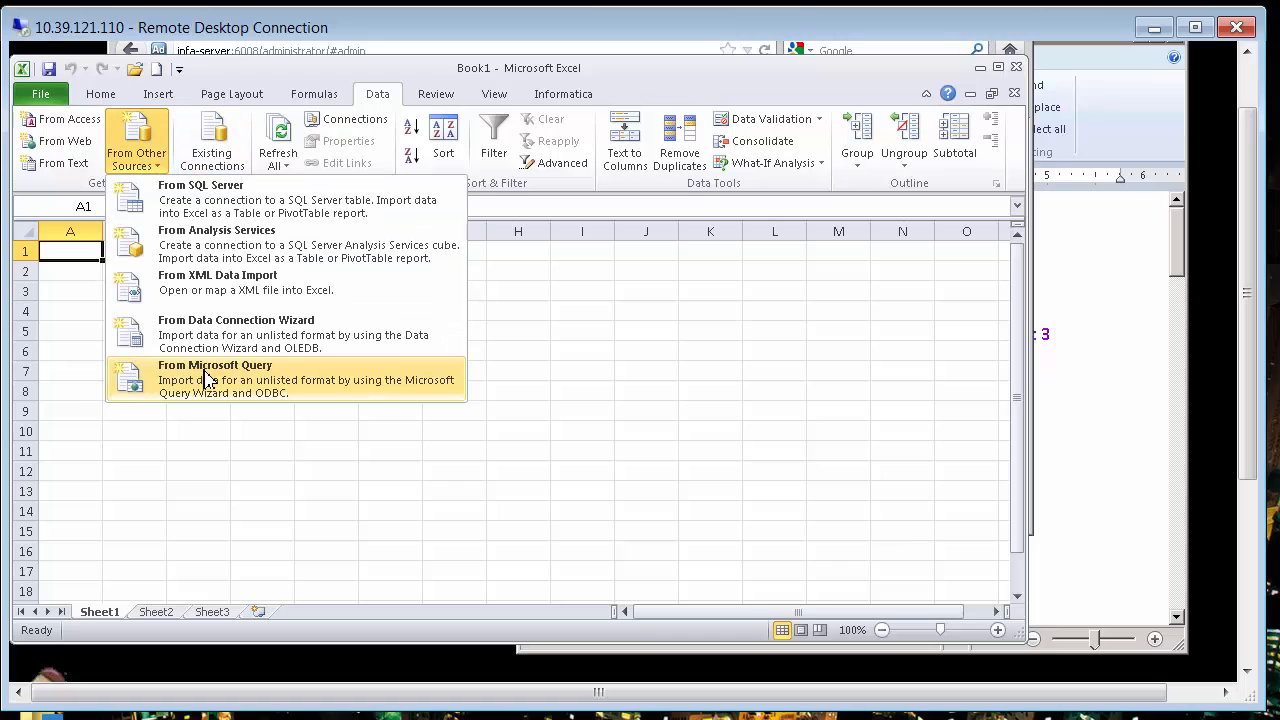
left_click(215, 378)
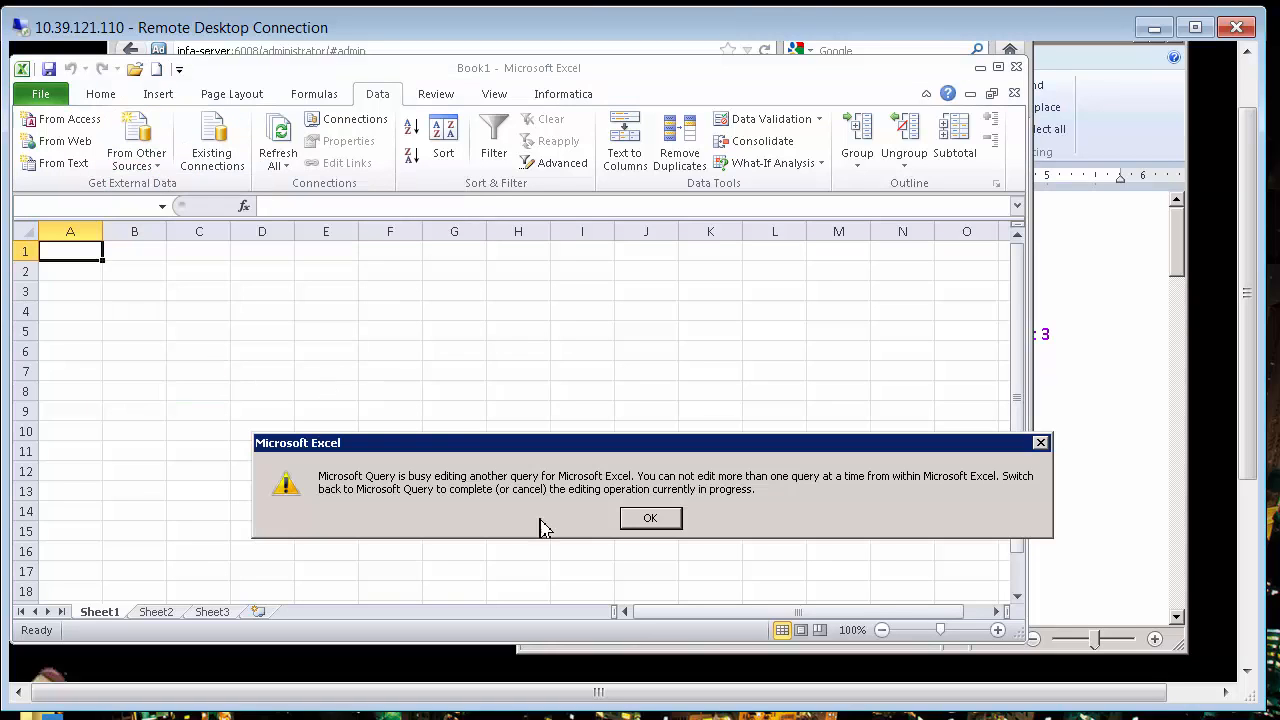
left_click(650, 517)
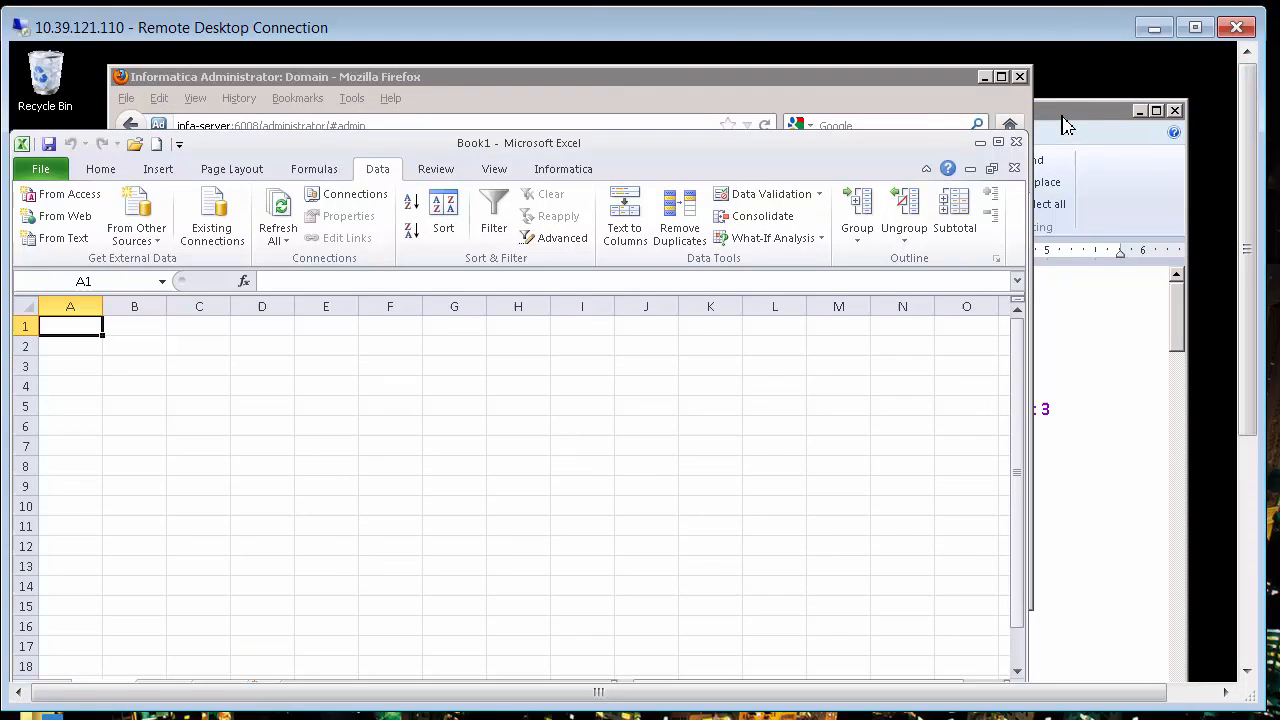
Step: Close Excel, accept losing the unfinished query, and don't save the workbook
left_click(1100, 115)
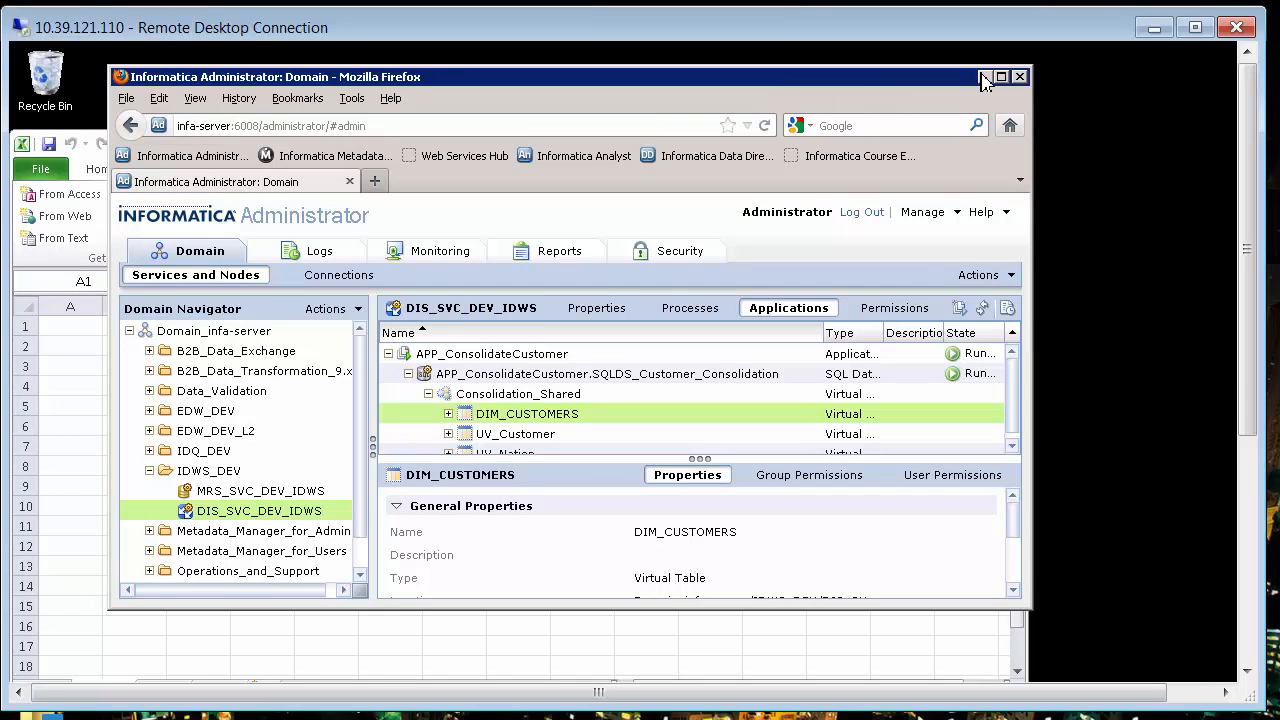
left_click(984, 76)
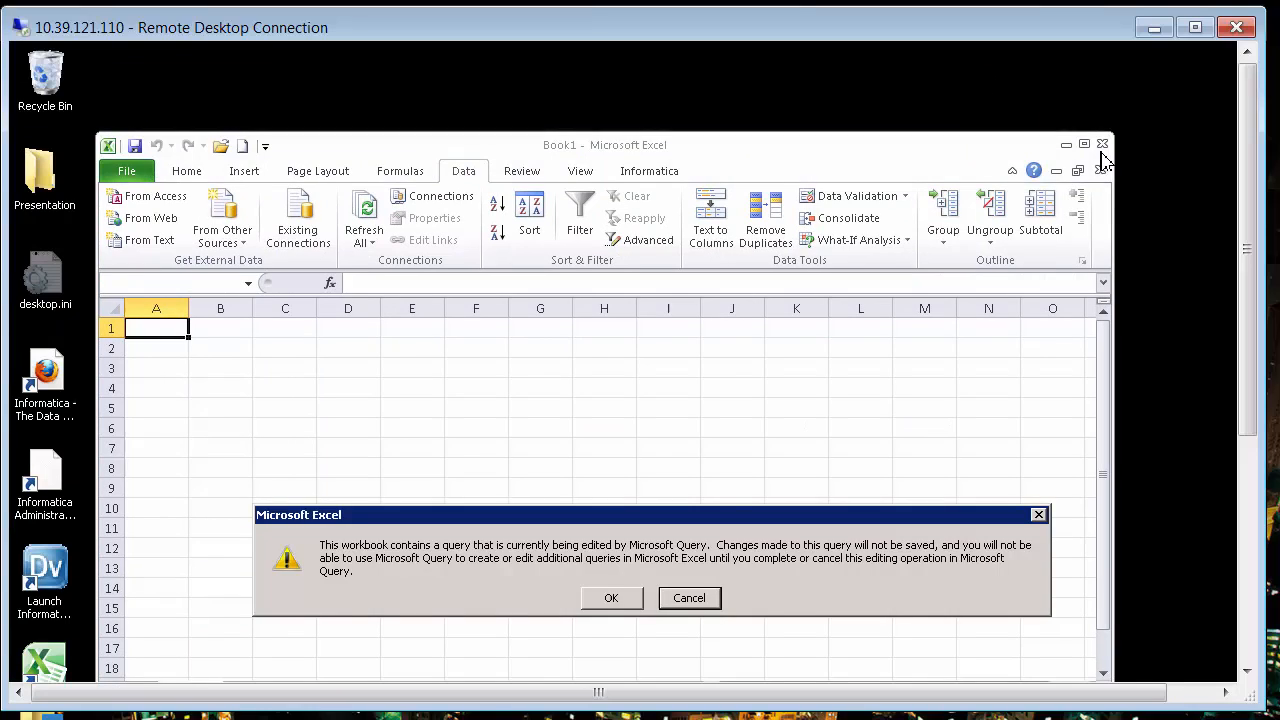
left_click(611, 597)
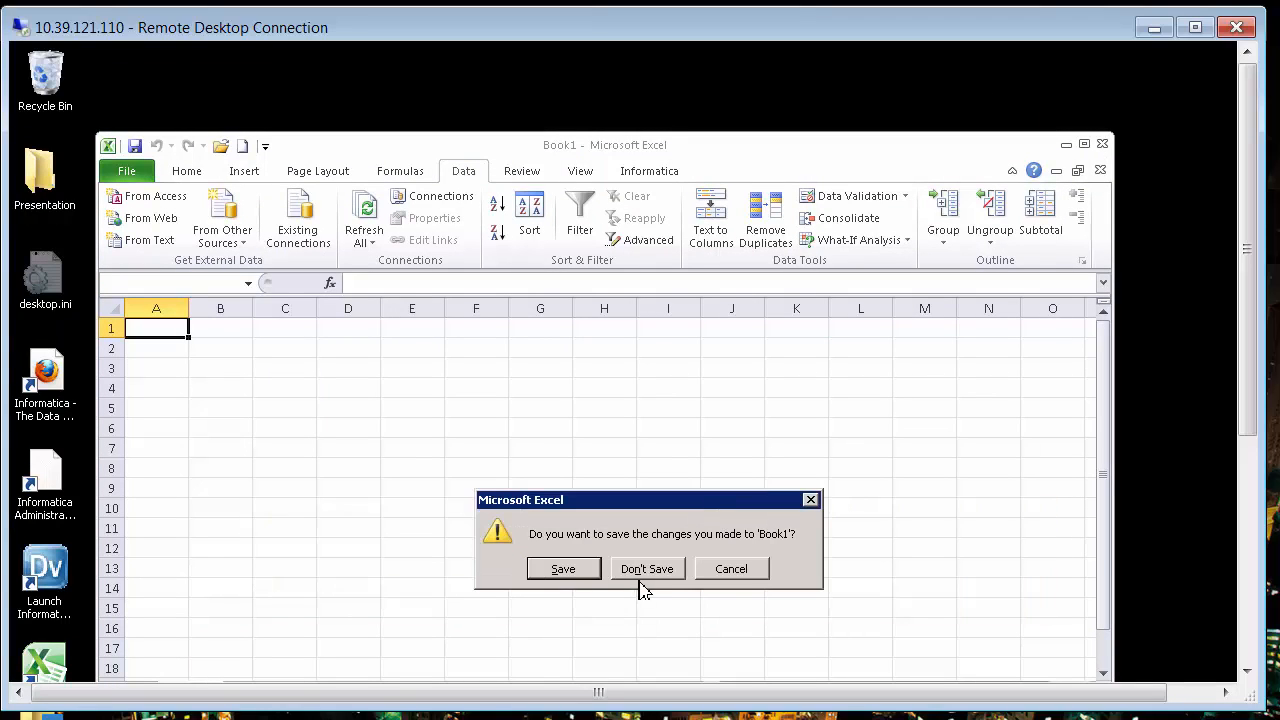
left_click(647, 568)
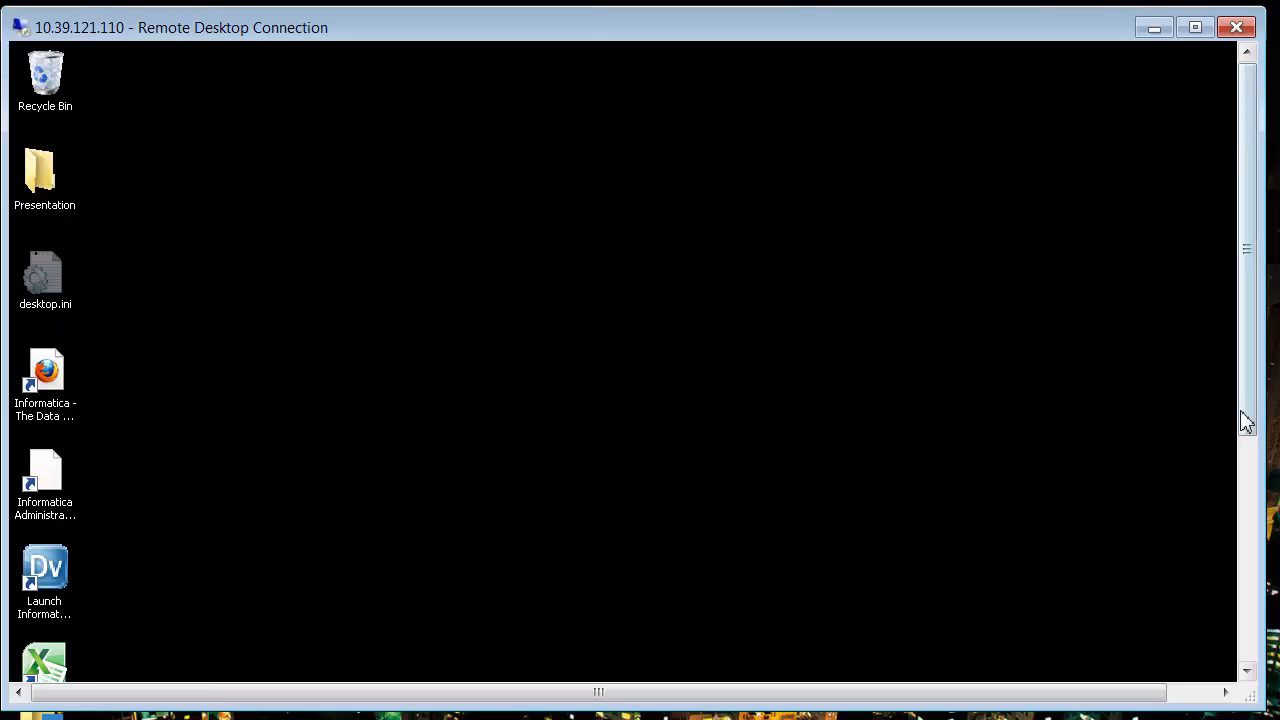
Step: Dismiss the activation prompt and start a Microsoft Query import from odbc_consolidate
scroll("down", 3)
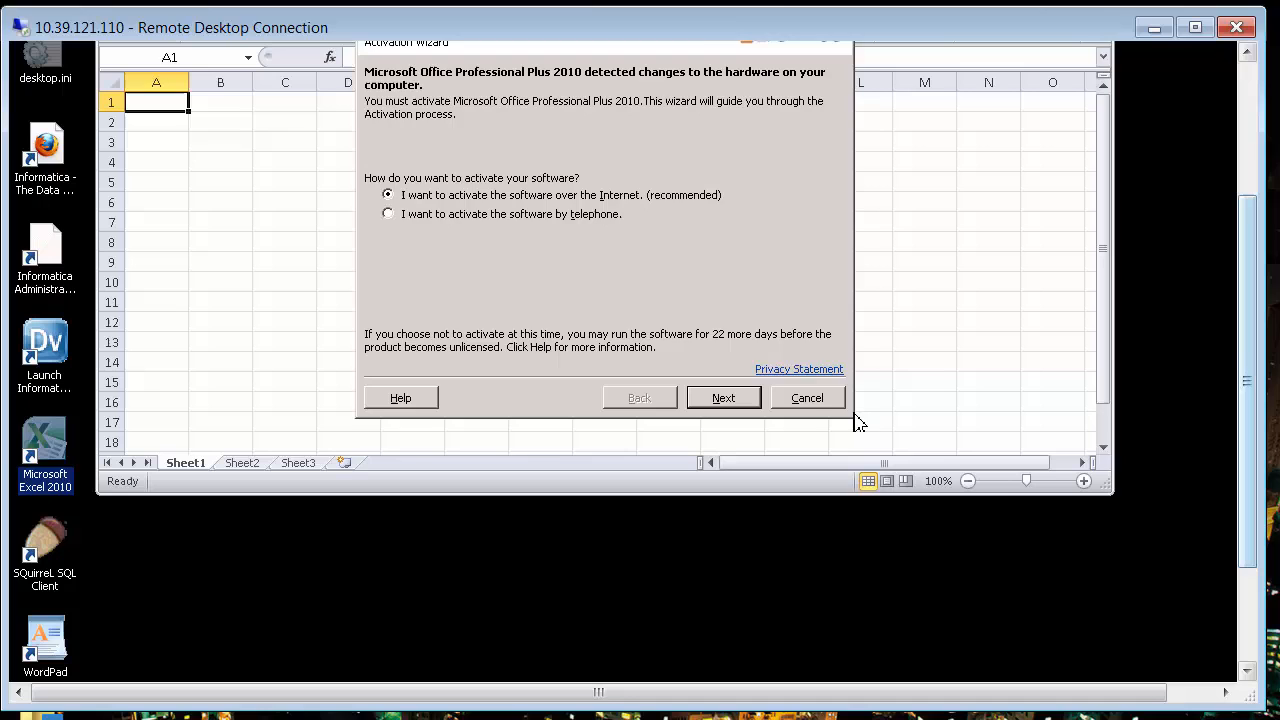
left_click(807, 397)
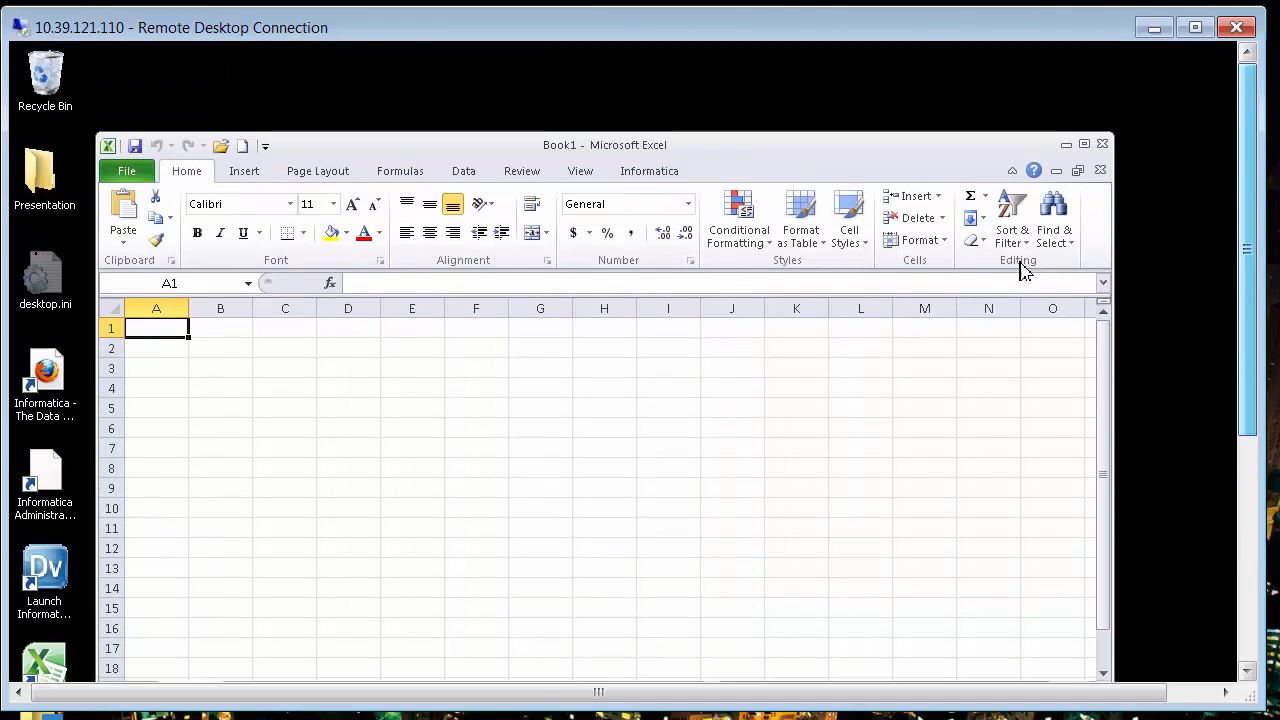
left_click(463, 170)
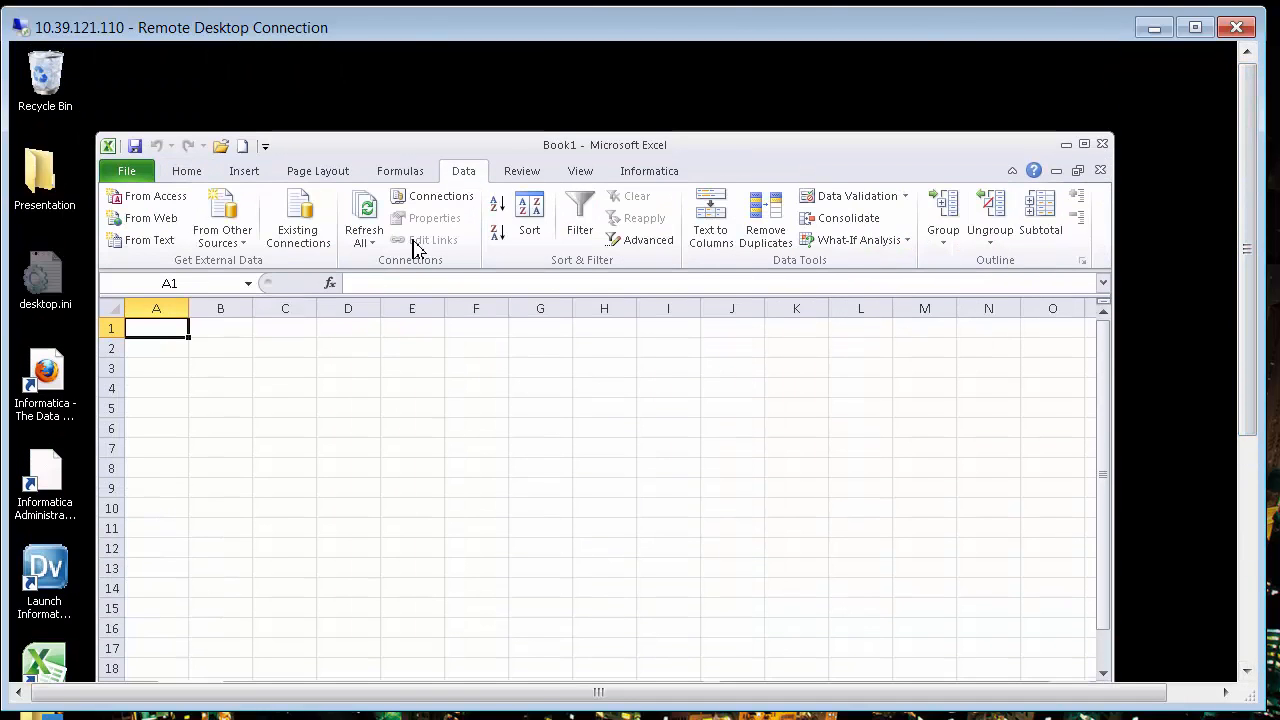
left_click(222, 215)
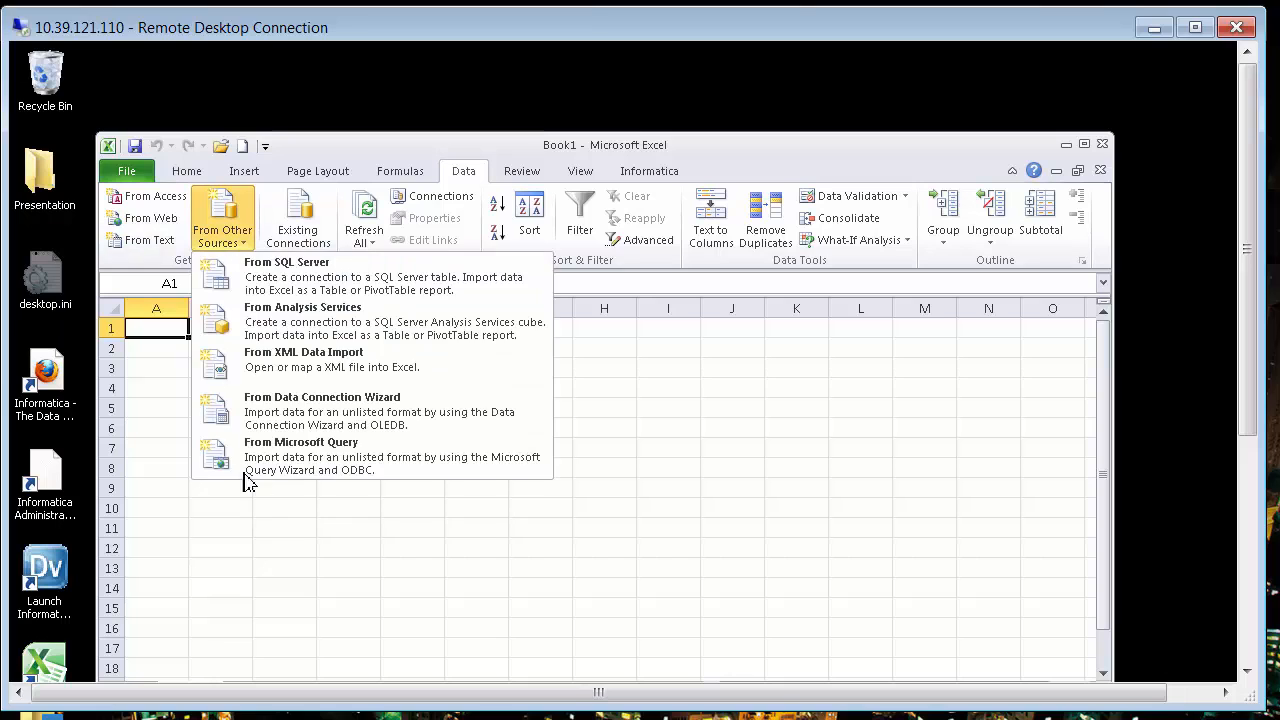
left_click(300, 455)
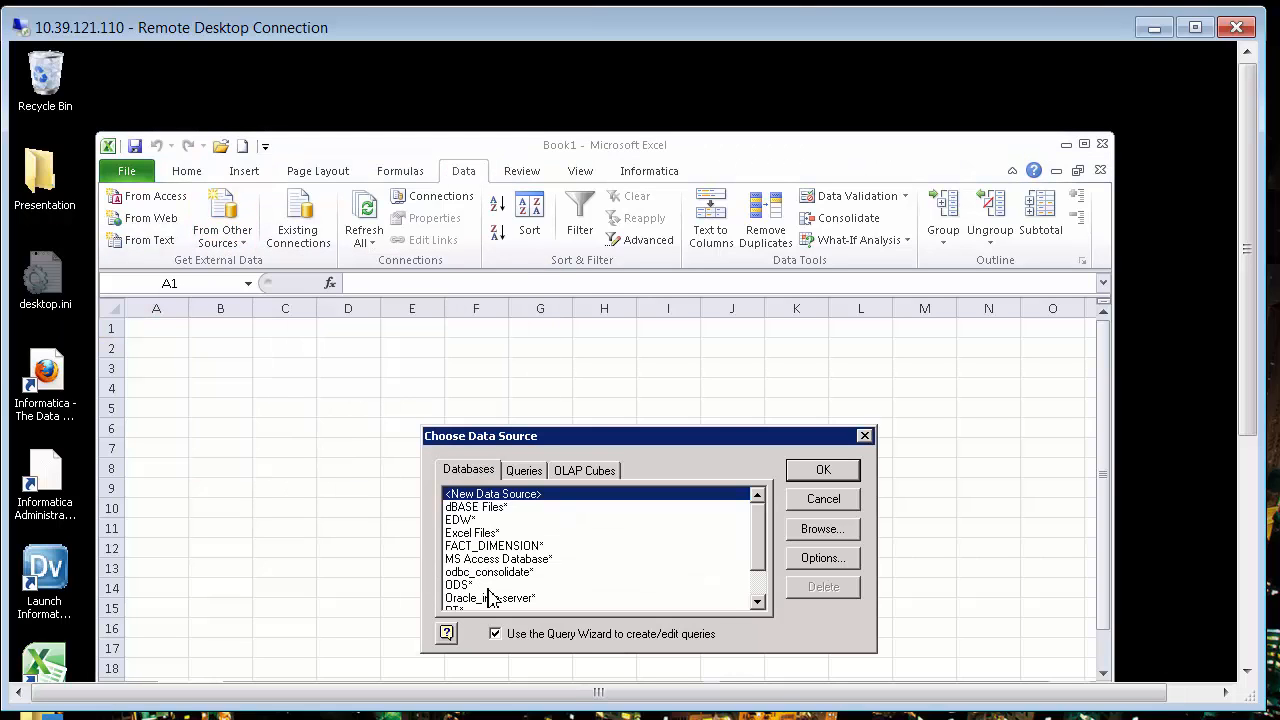
left_click(489, 571)
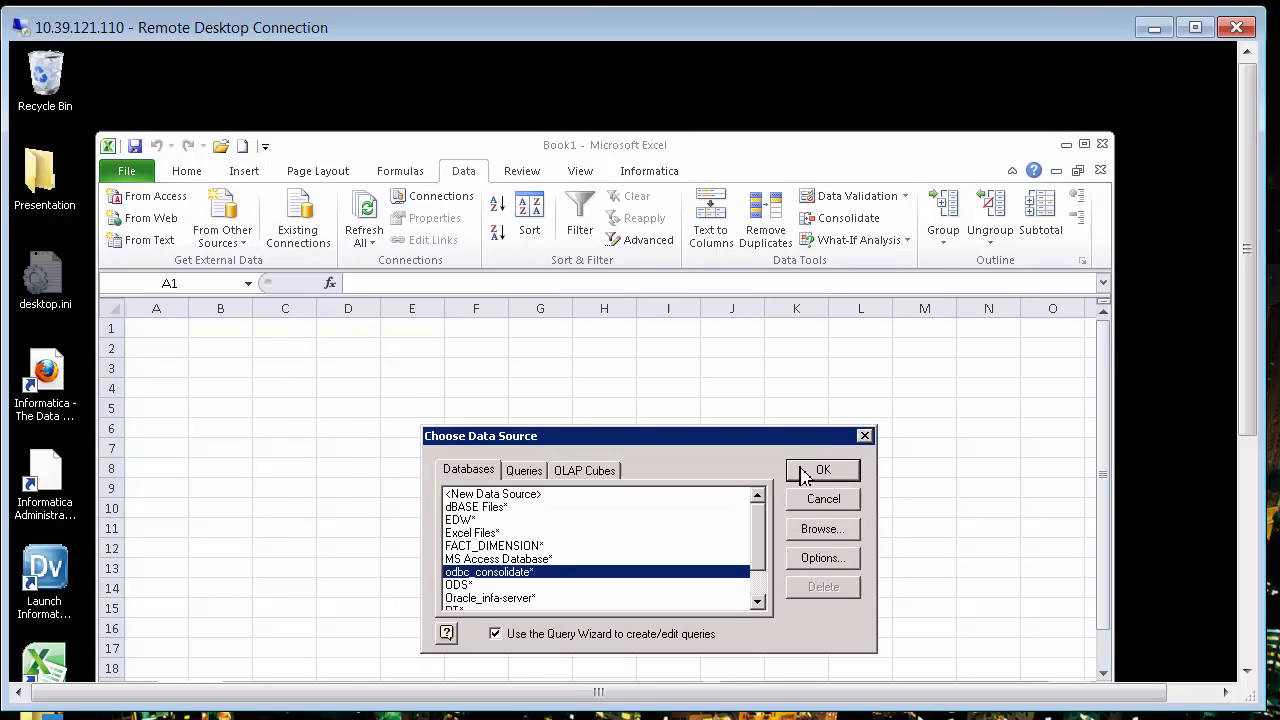
left_click(822, 469)
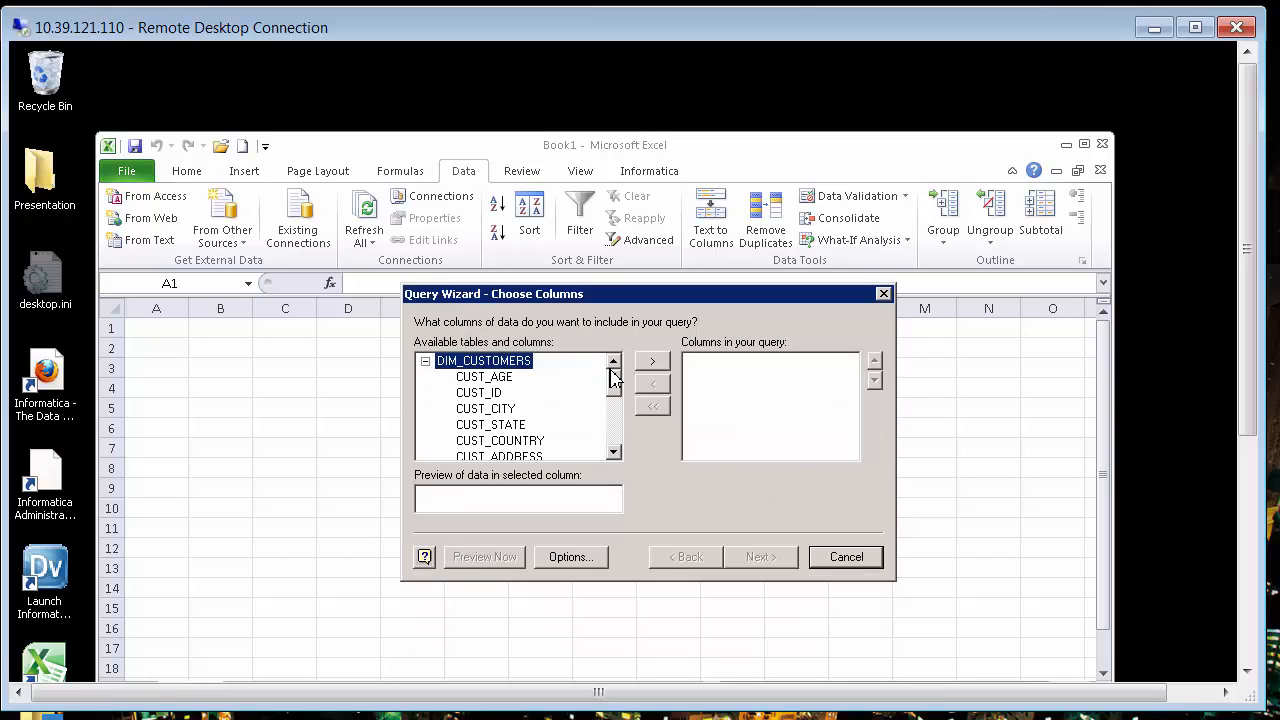
Step: Add all DIM_CUSTOMERS columns and filter CUST_ID to 'is greater than' 1505
left_click(651, 361)
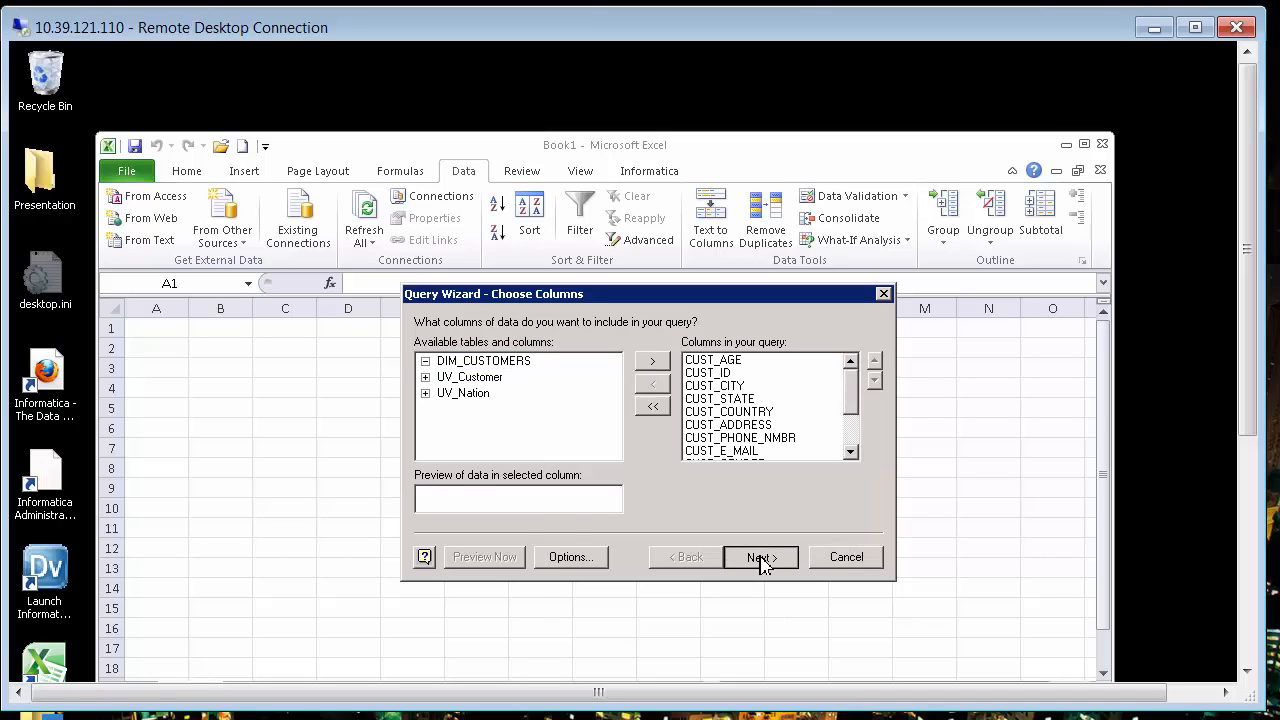
left_click(760, 557)
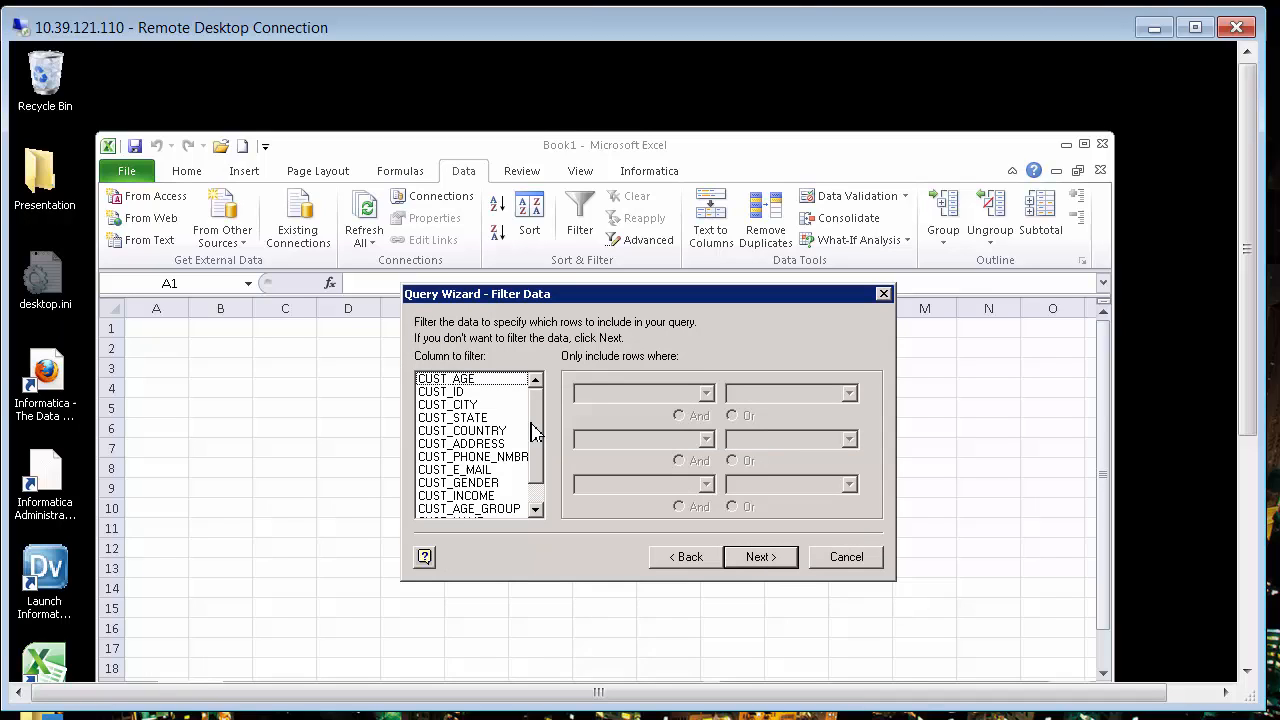
left_click(441, 391)
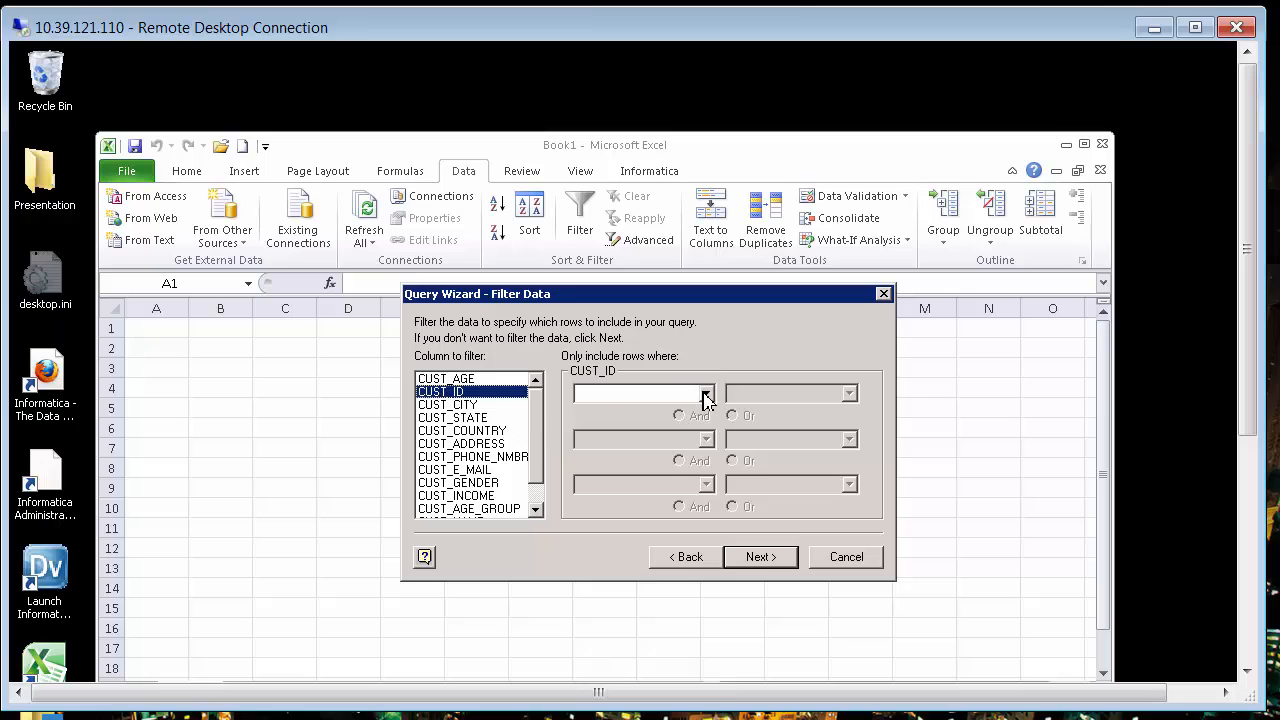
left_click(706, 392)
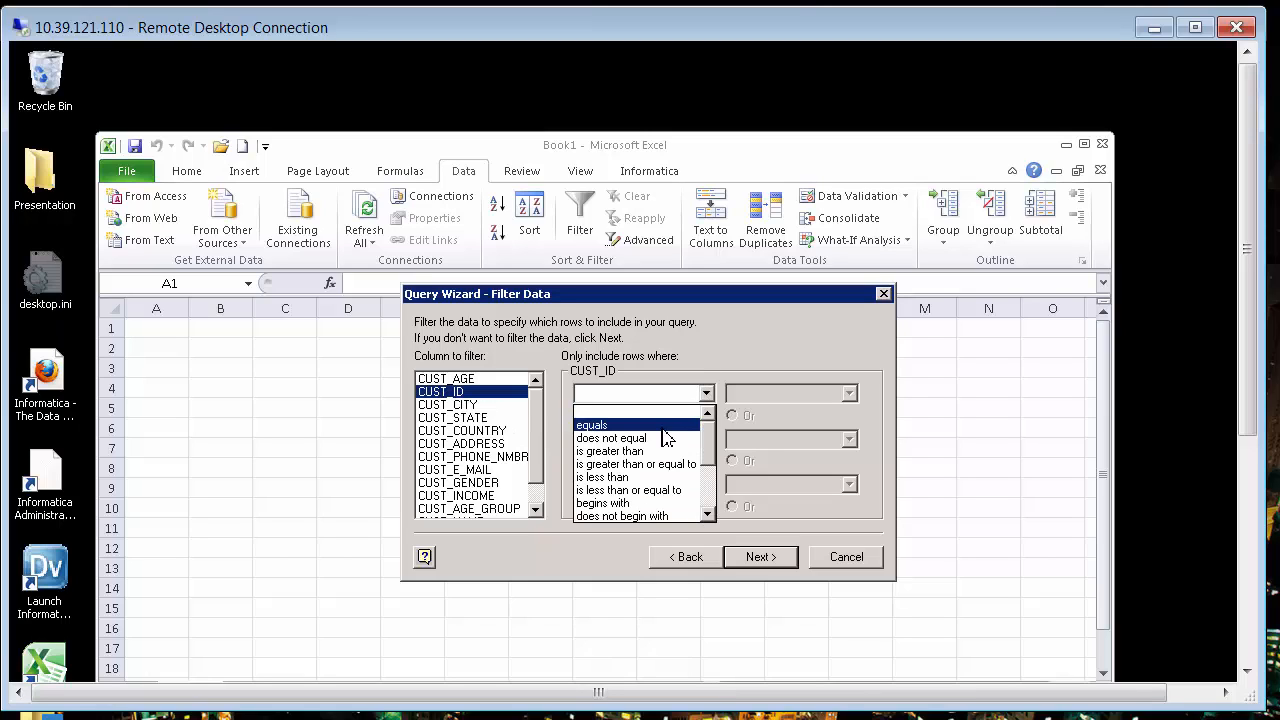
left_click(609, 450)
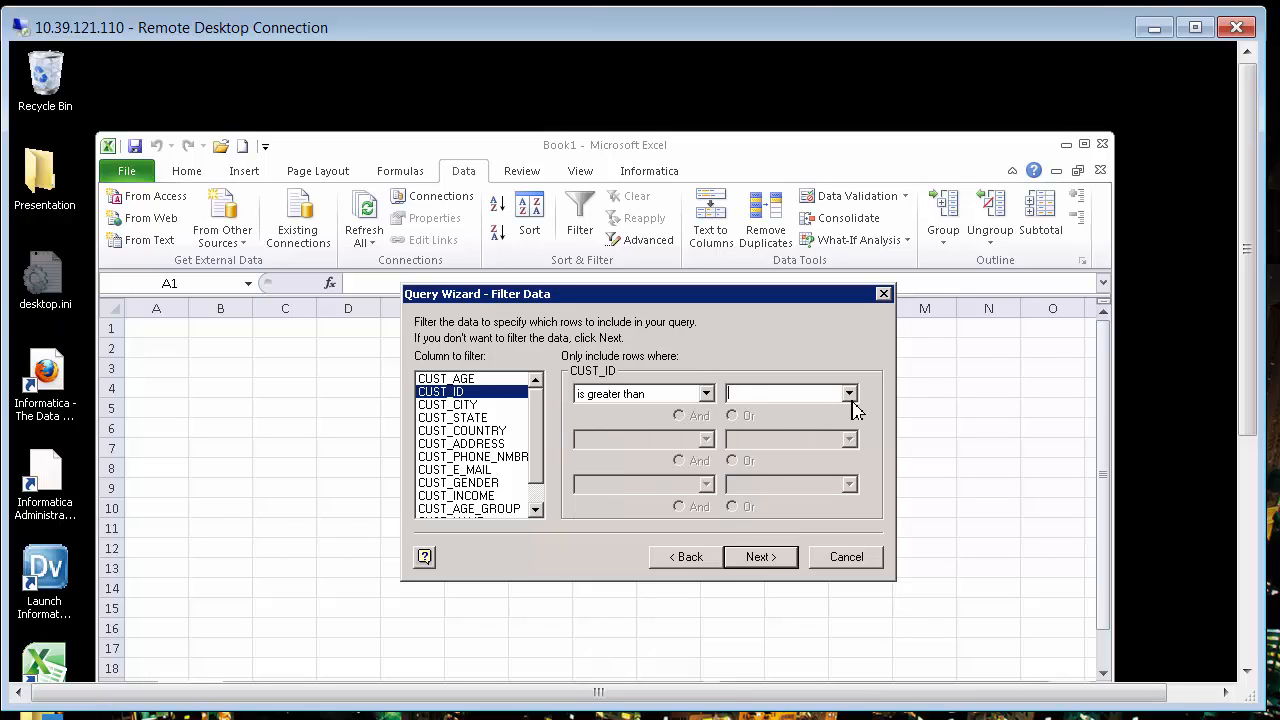
left_click(849, 392)
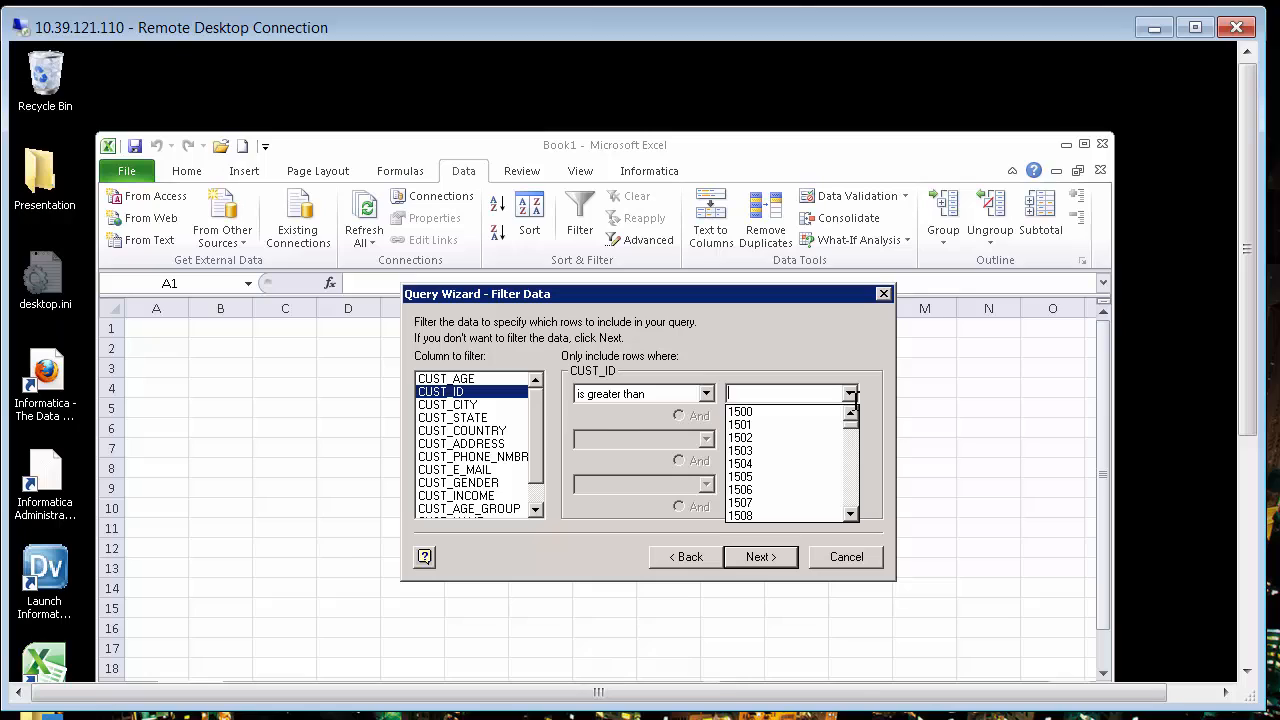
left_click(740, 476)
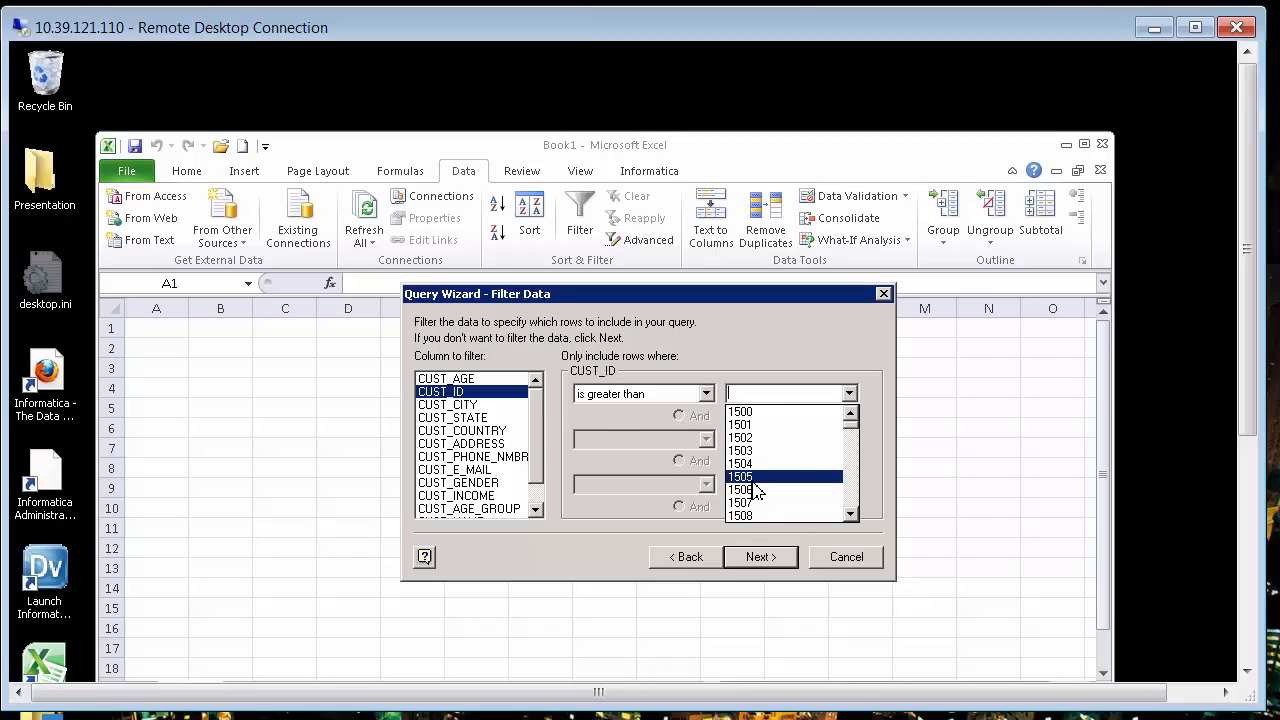
left_click(740, 476)
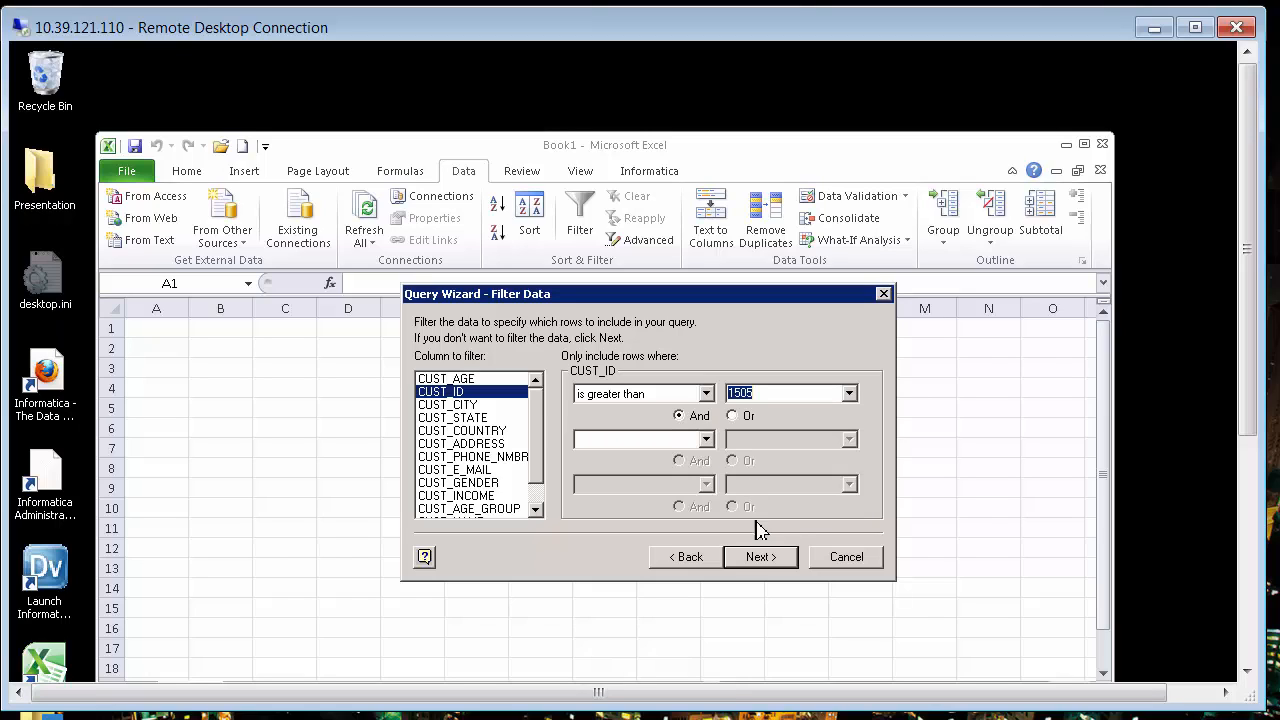
Step: Skip sorting and finish the Query Wizard to return results to Excel
left_click(759, 557)
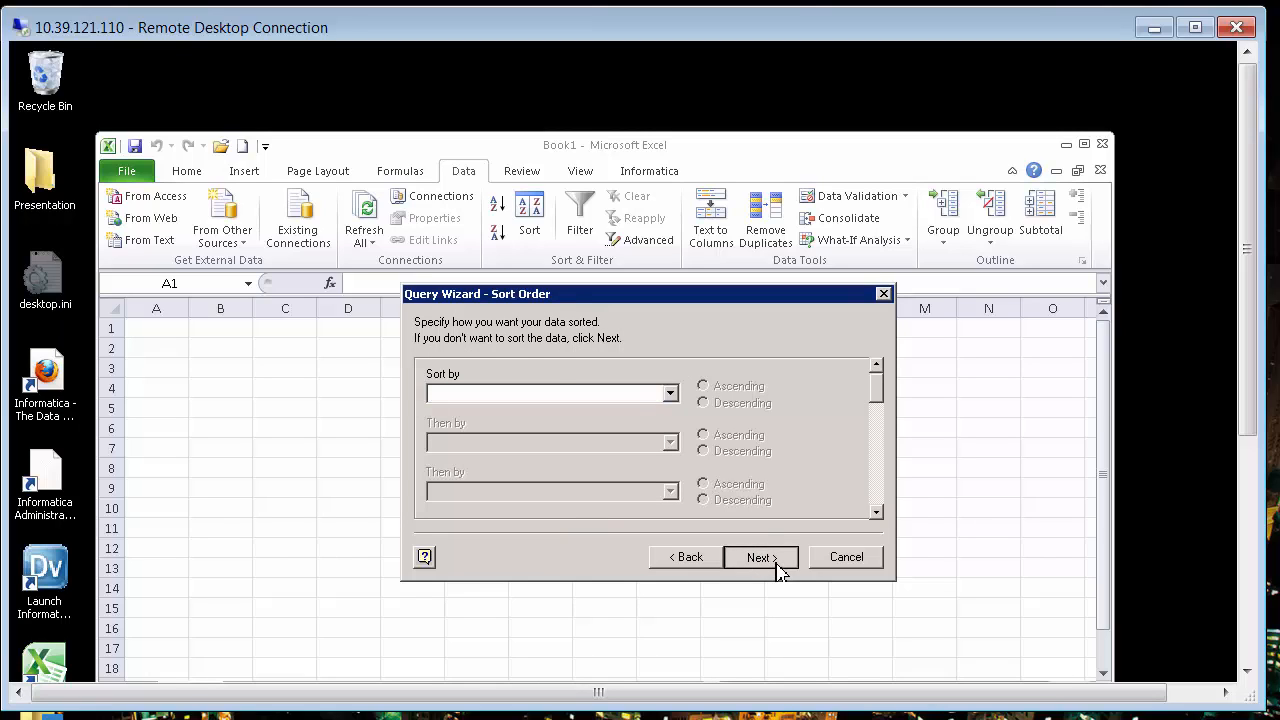
left_click(758, 557)
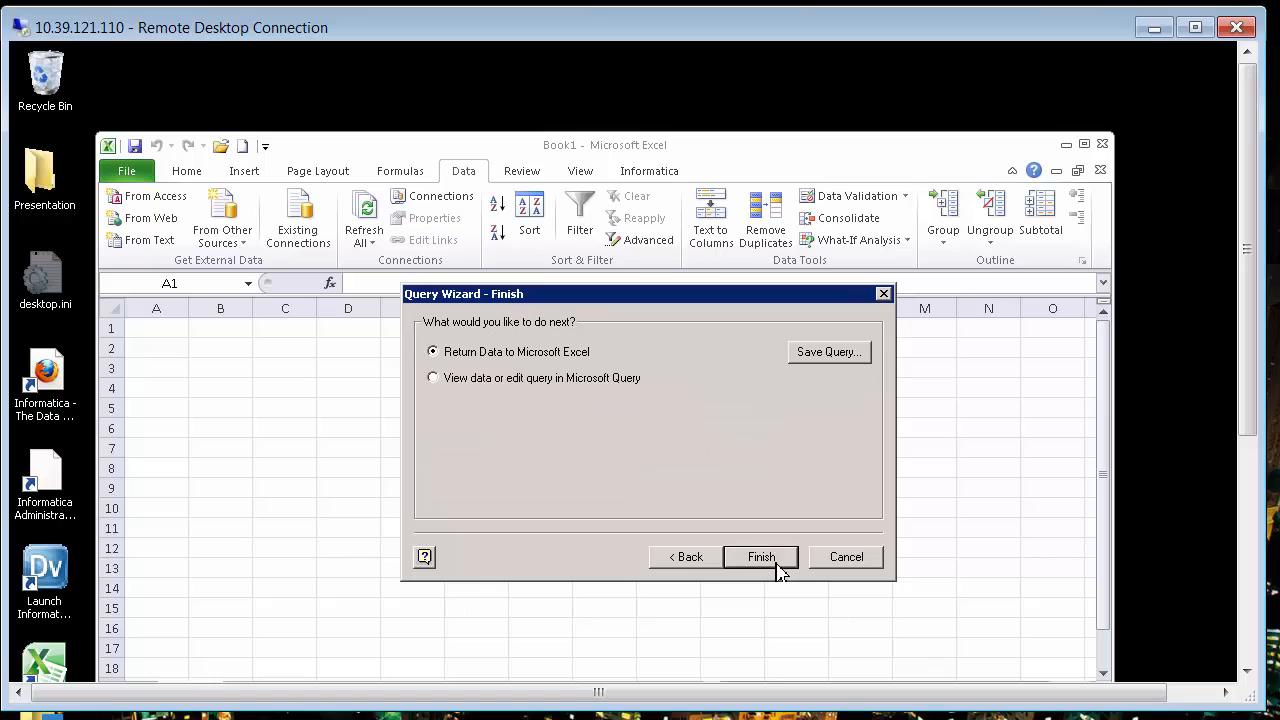
left_click(760, 557)
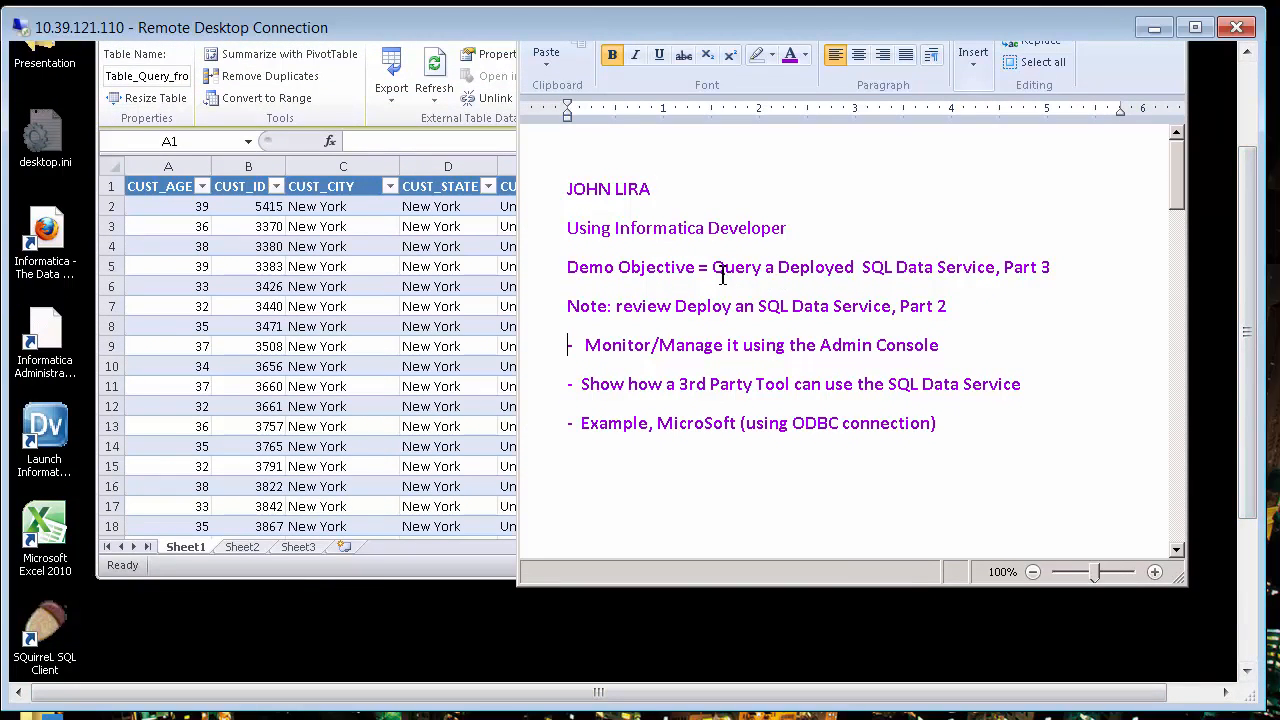
Step: Highlight the demo objective line in the WordPad notes, then clear the highlight
left_click_drag(713, 267, 960, 267)
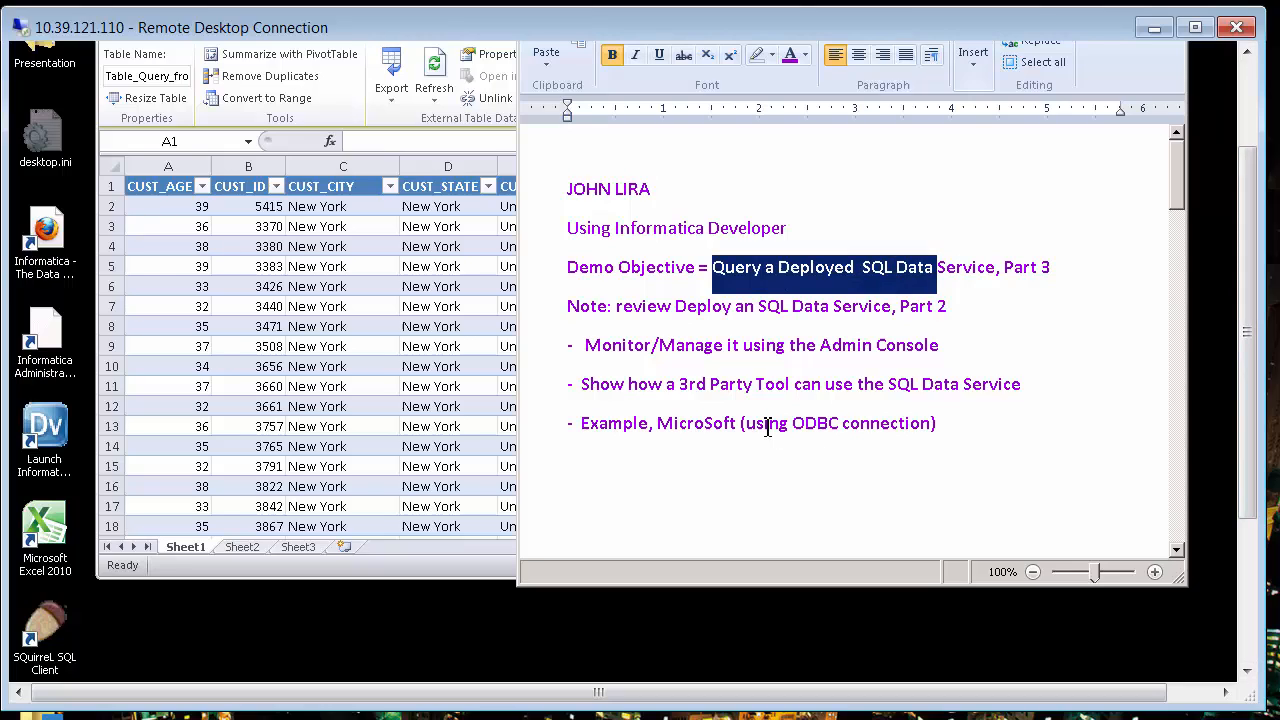
left_click(838, 463)
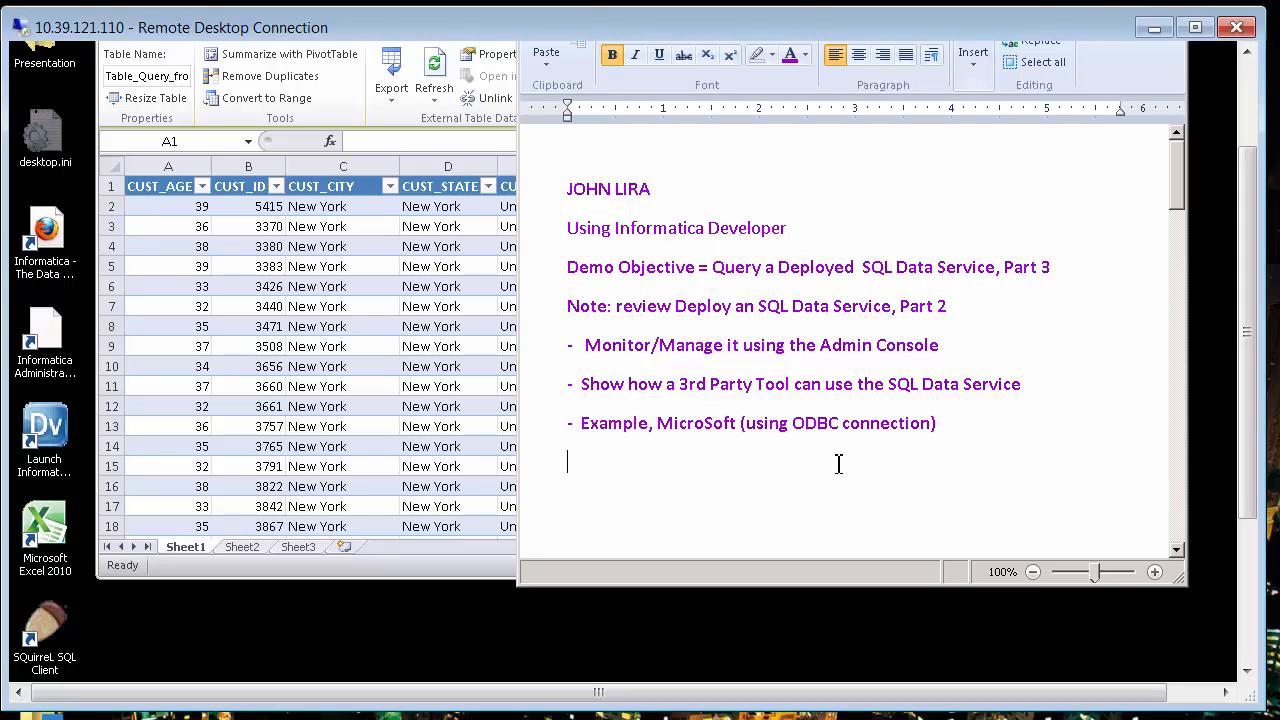